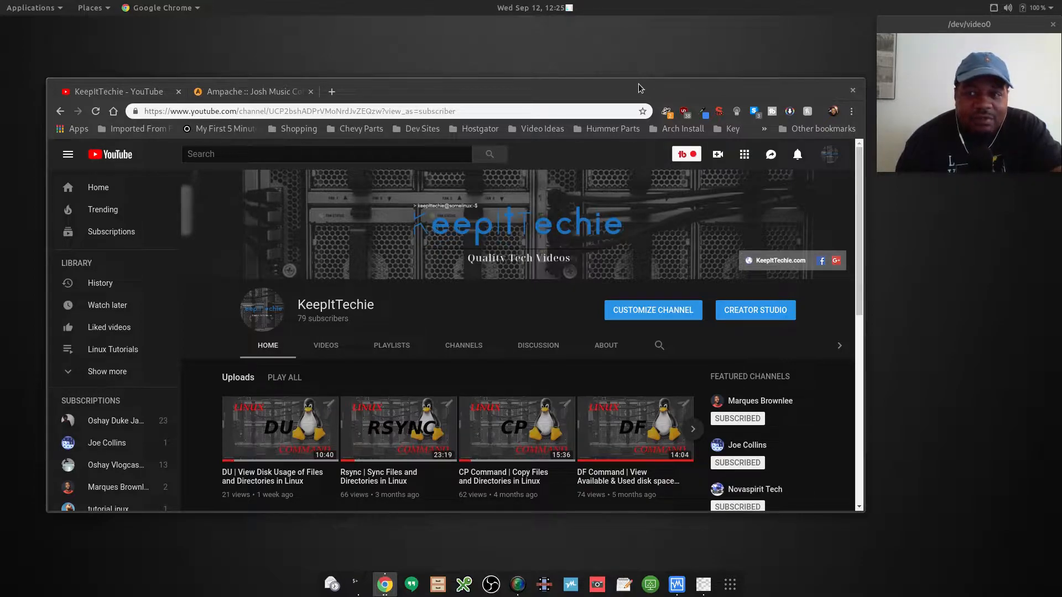
Switch from the KeepItTechie YouTube page to the VirtualBox Manager window.
{"action": "left_click", "coordinate": [676, 584]}
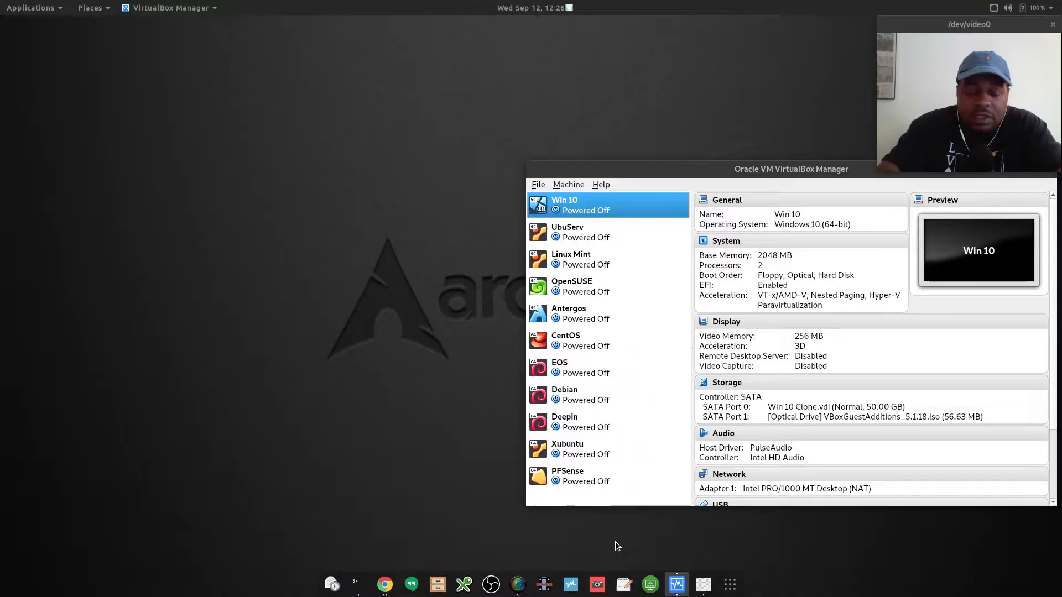
{"action": "mouse_move", "coordinate": [607, 546]}
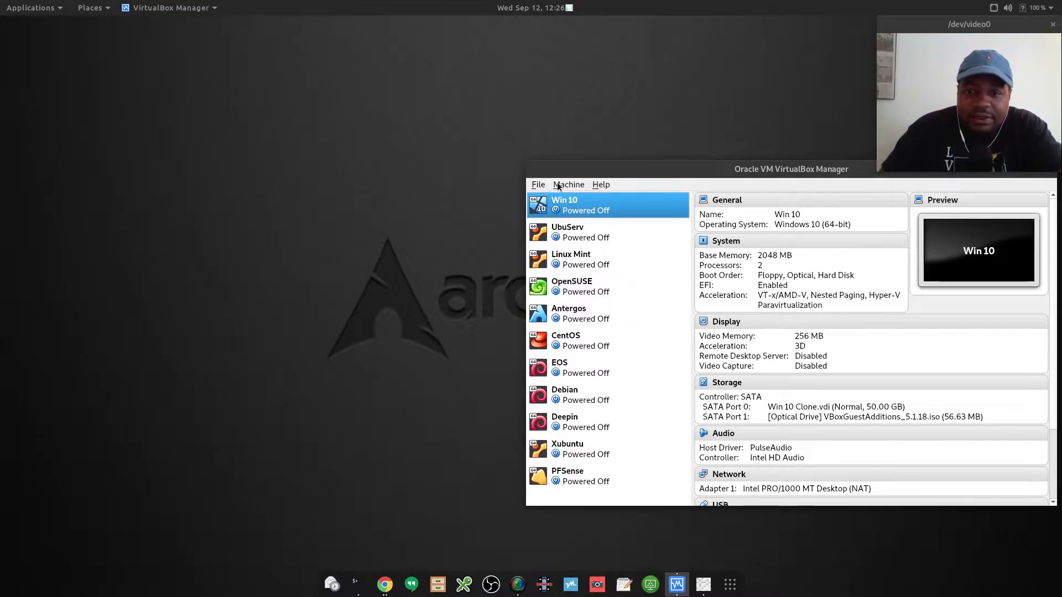
Launch the Create Virtual Machine wizard from the Machine menu's New... entry.
{"action": "left_click", "coordinate": [568, 185]}
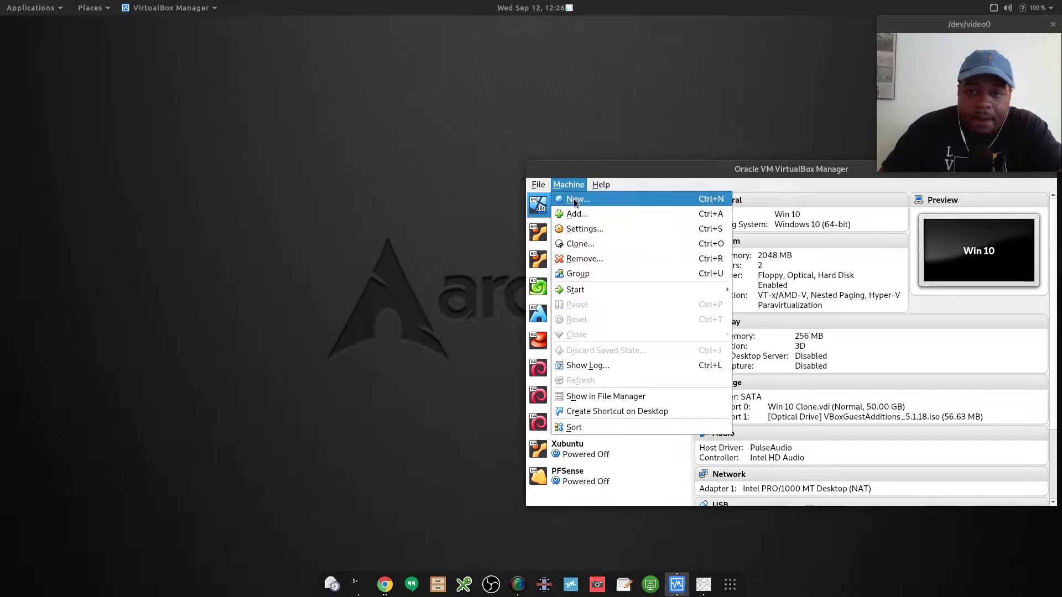
{"action": "left_click", "coordinate": [577, 199]}
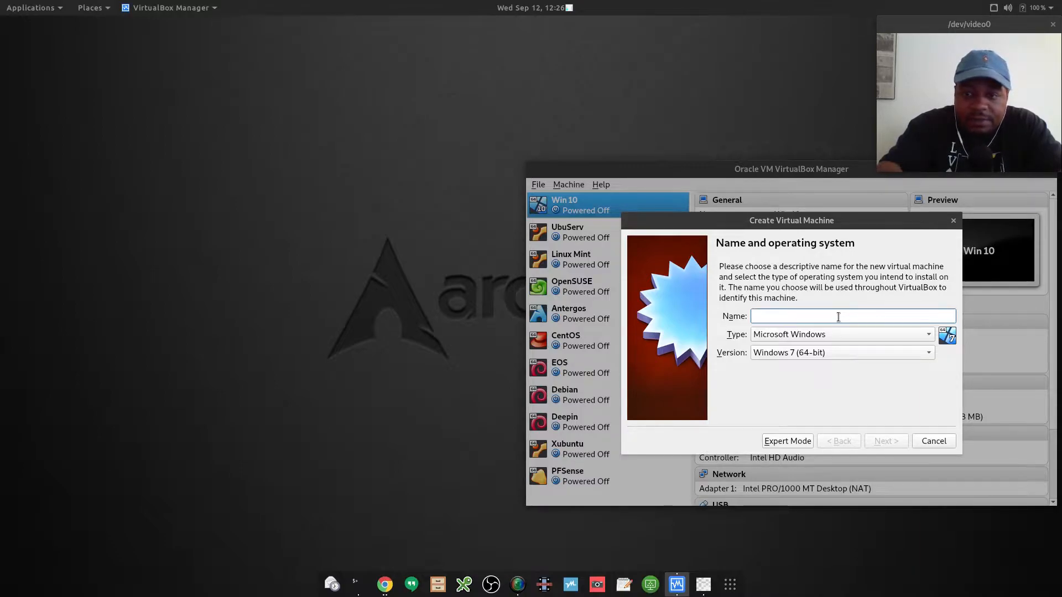
Name the machine 'UbuServ18' with type Linux, version Ubuntu (64-bit), and continue.
{"action": "type", "text": "Ub"}
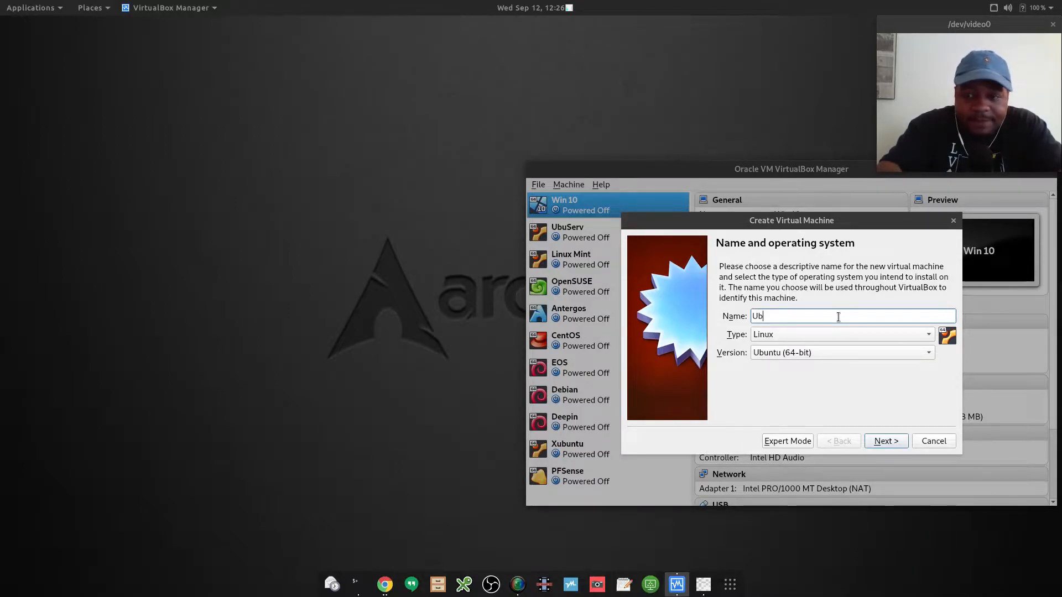
{"action": "type", "text": "uServ"}
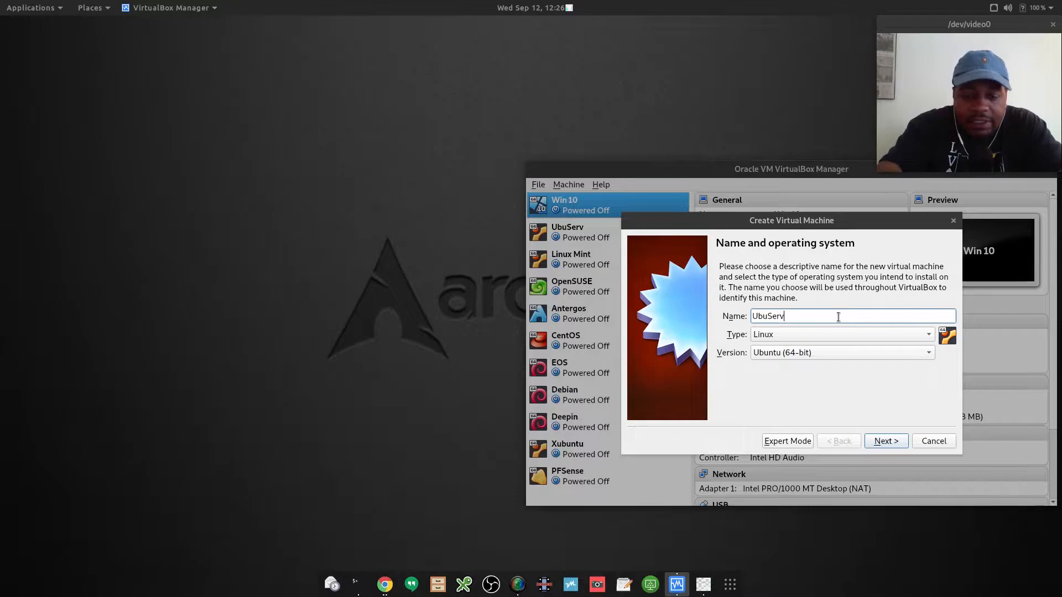
{"action": "type", "text": "18"}
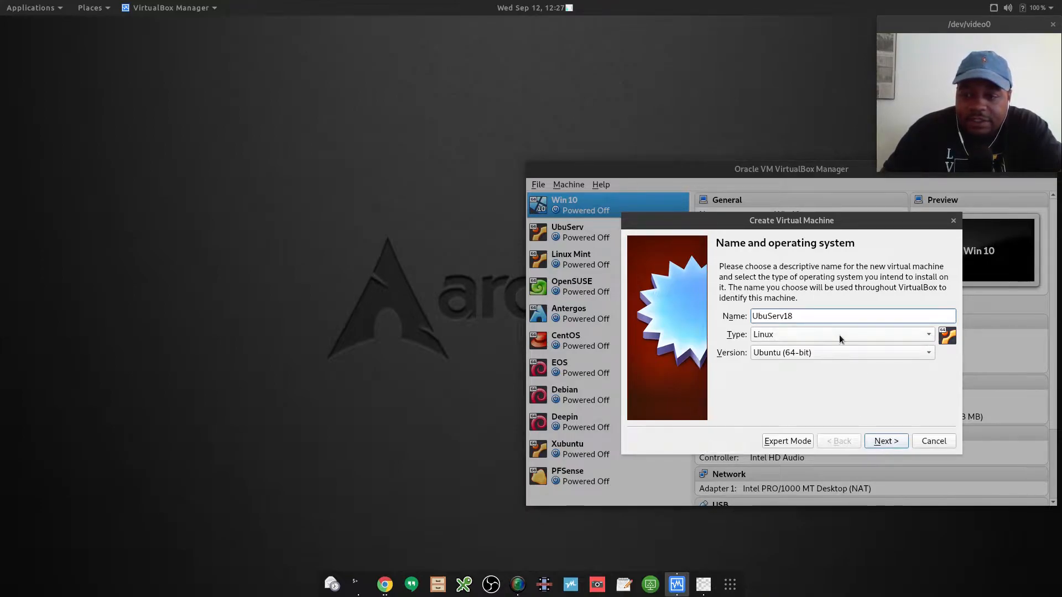
{"action": "left_click", "coordinate": [886, 441]}
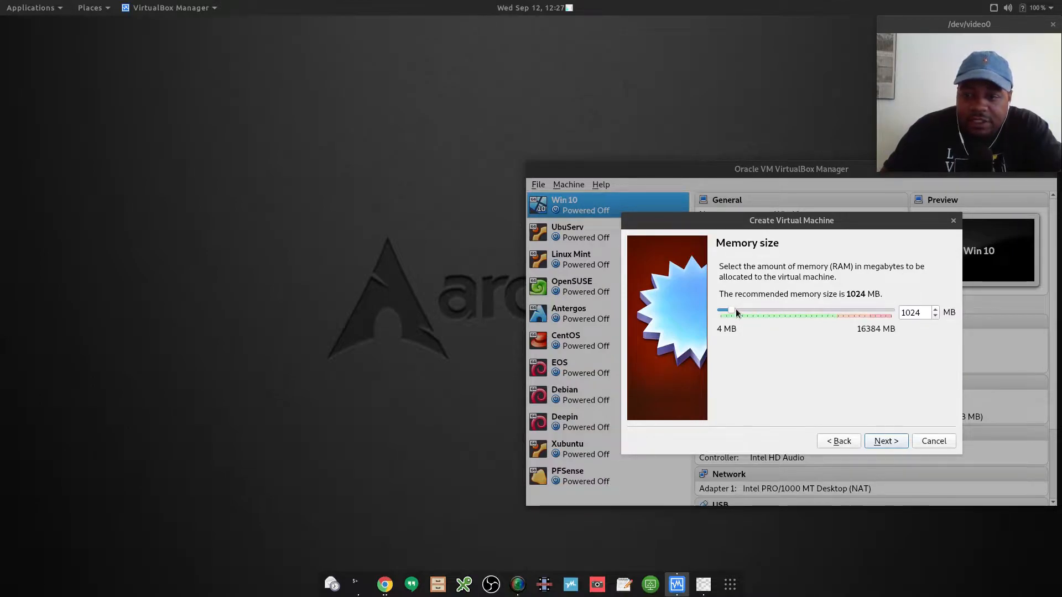
Set memory to 2048 MB and choose to create a new virtual hard disk.
{"action": "left_click_drag", "start_coordinate": [723, 312], "coordinate": [745, 312]}
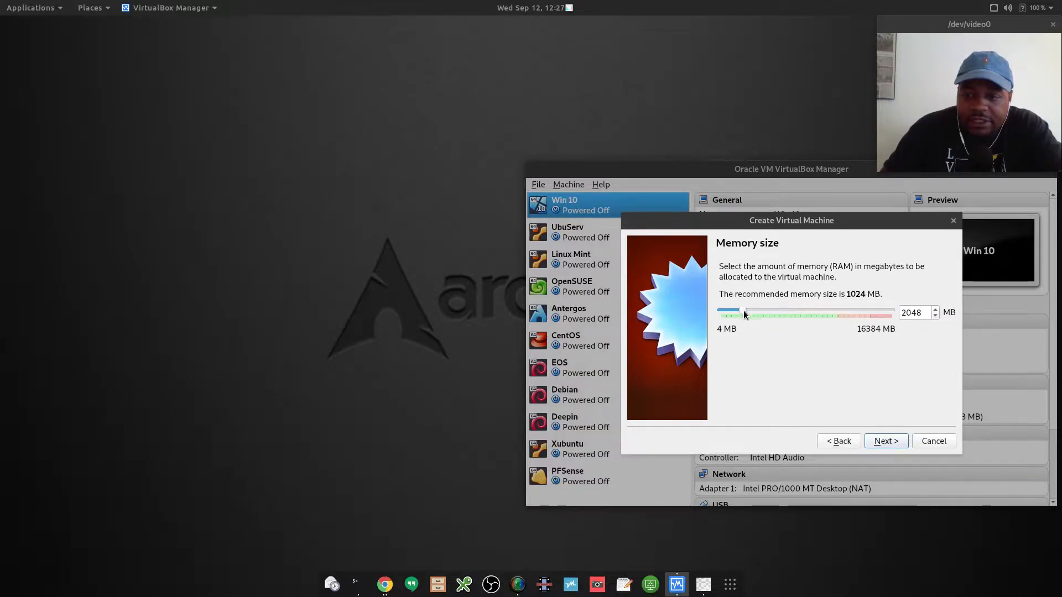
{"action": "left_click", "coordinate": [886, 442]}
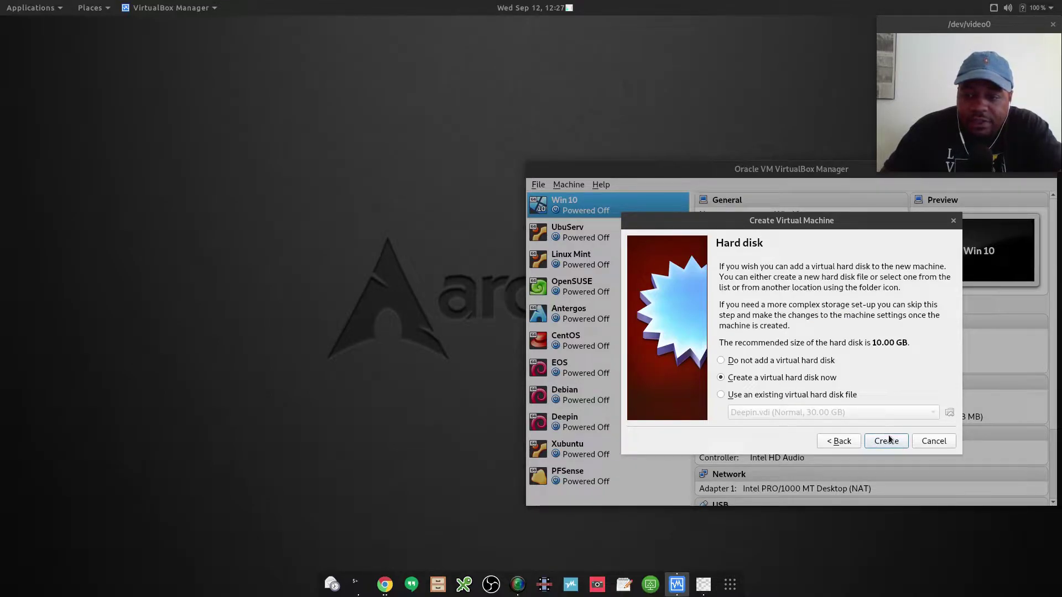
{"action": "left_click", "coordinate": [886, 441]}
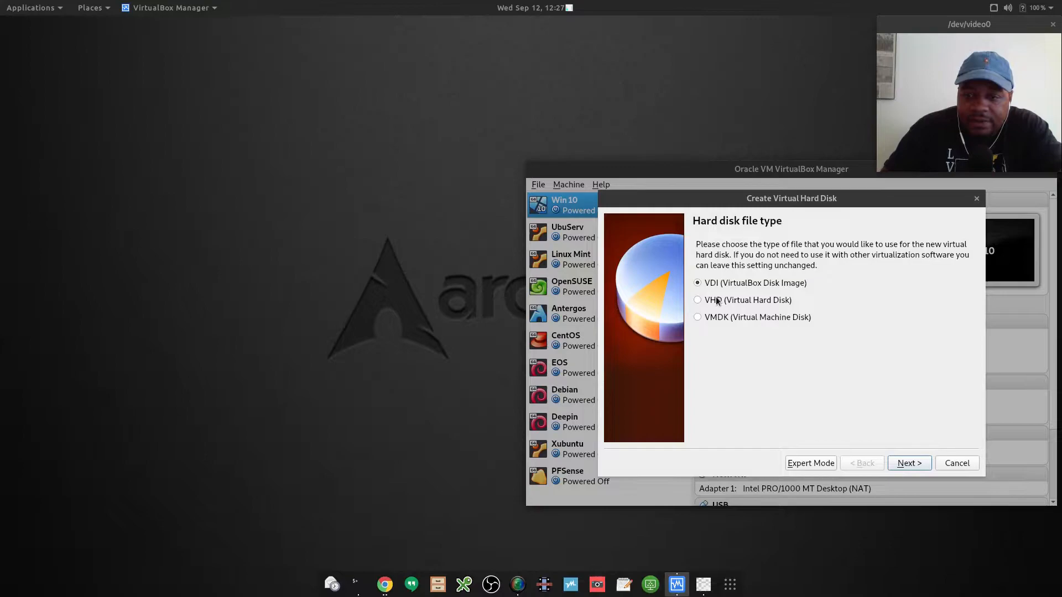
{"action": "mouse_move", "coordinate": [708, 292]}
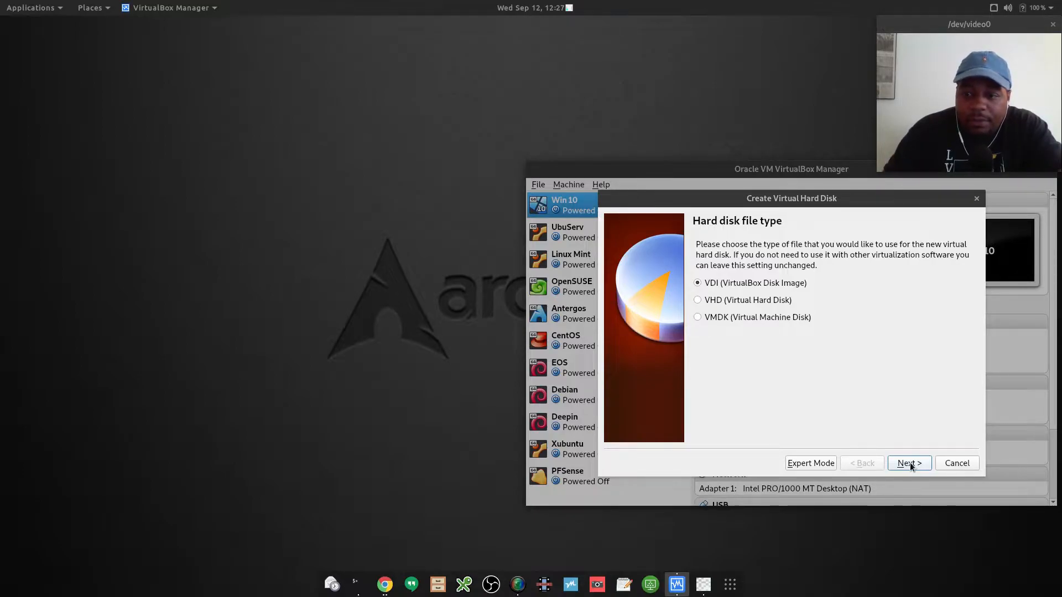
Accept VDI (VirtualBox Disk Image) as the disk file type.
{"action": "left_click", "coordinate": [909, 463]}
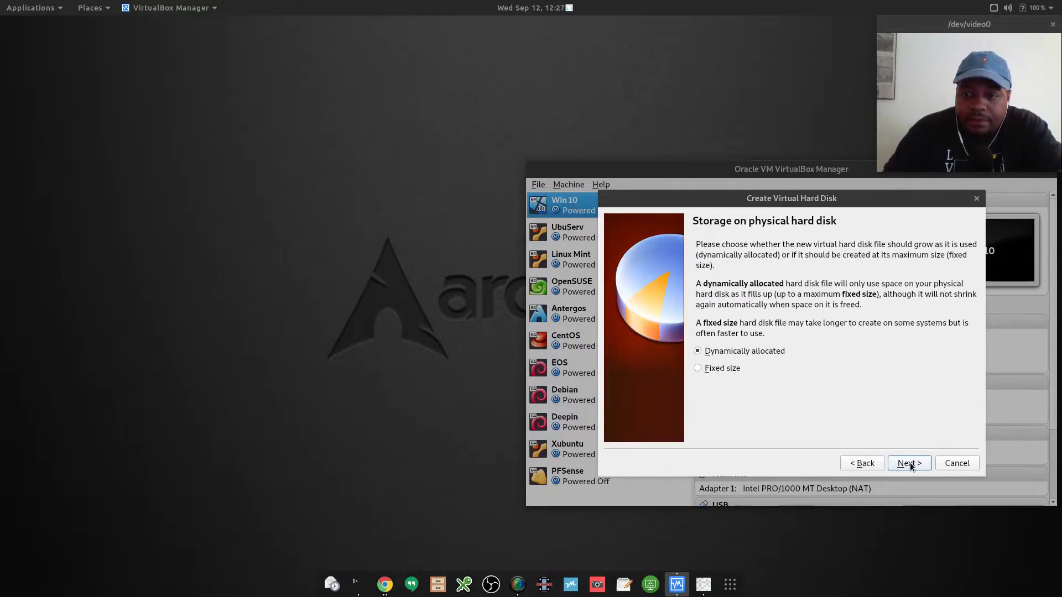
{"action": "mouse_move", "coordinate": [696, 359]}
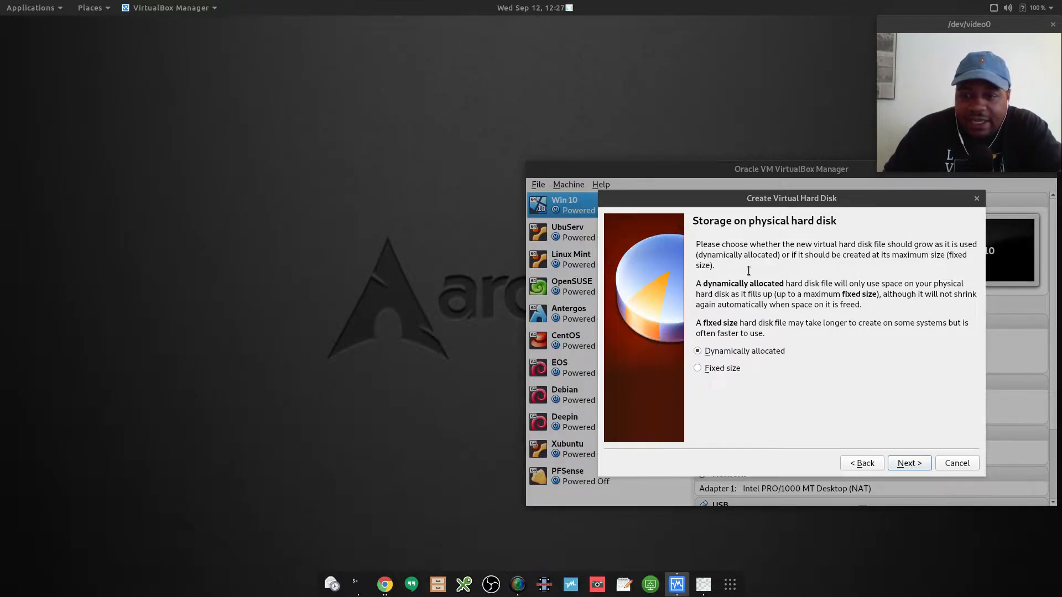
{"action": "mouse_move", "coordinate": [804, 283]}
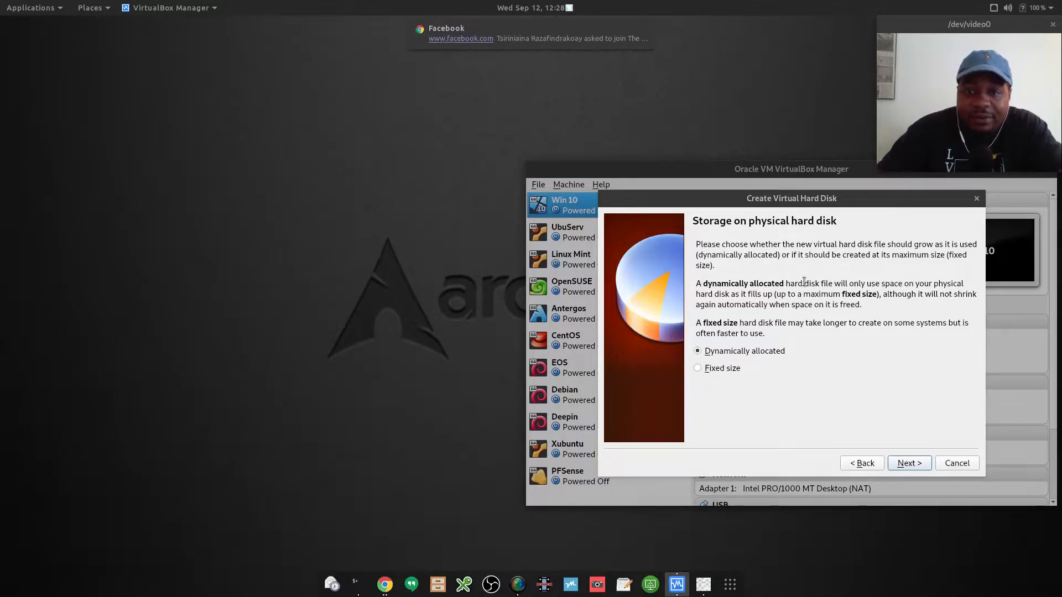
{"action": "mouse_move", "coordinate": [748, 358]}
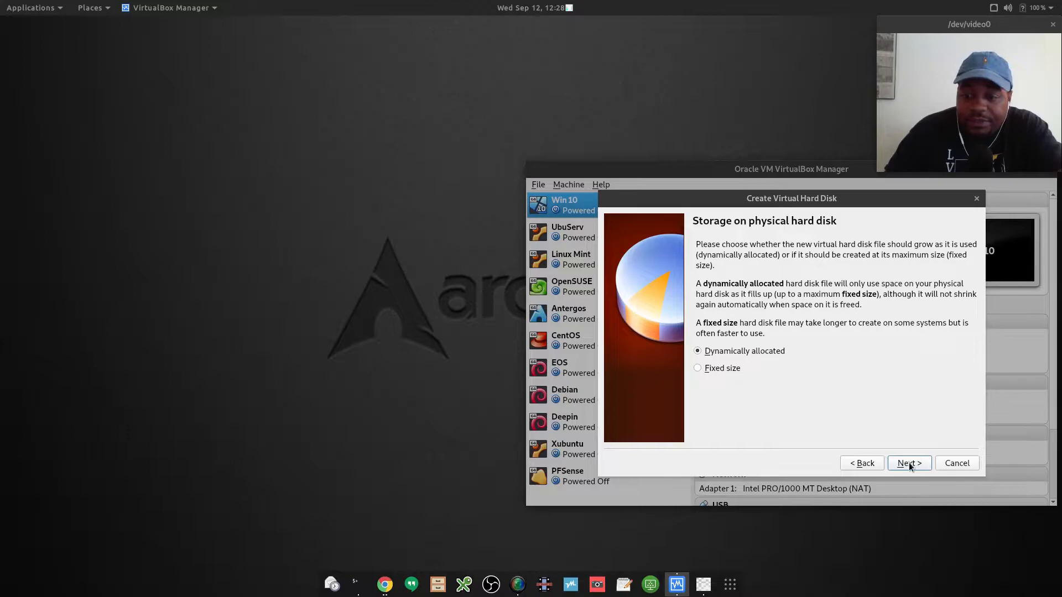
Keep dynamic allocation, size the disk to 20.00 GB, and create UbuServ18.
{"action": "left_click", "coordinate": [909, 463]}
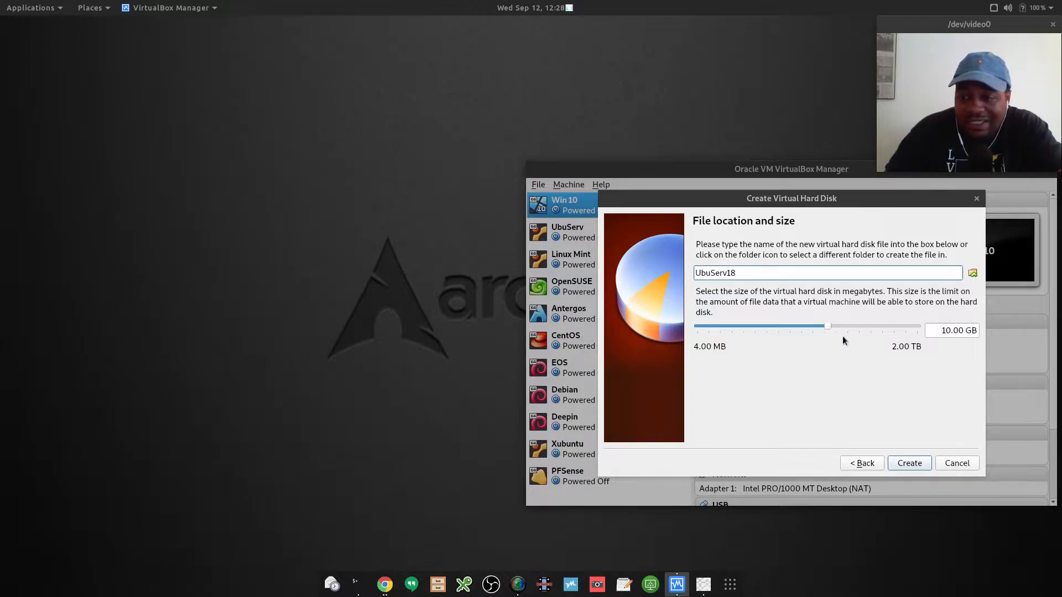
{"action": "left_click_drag", "start_coordinate": [827, 327], "coordinate": [840, 327]}
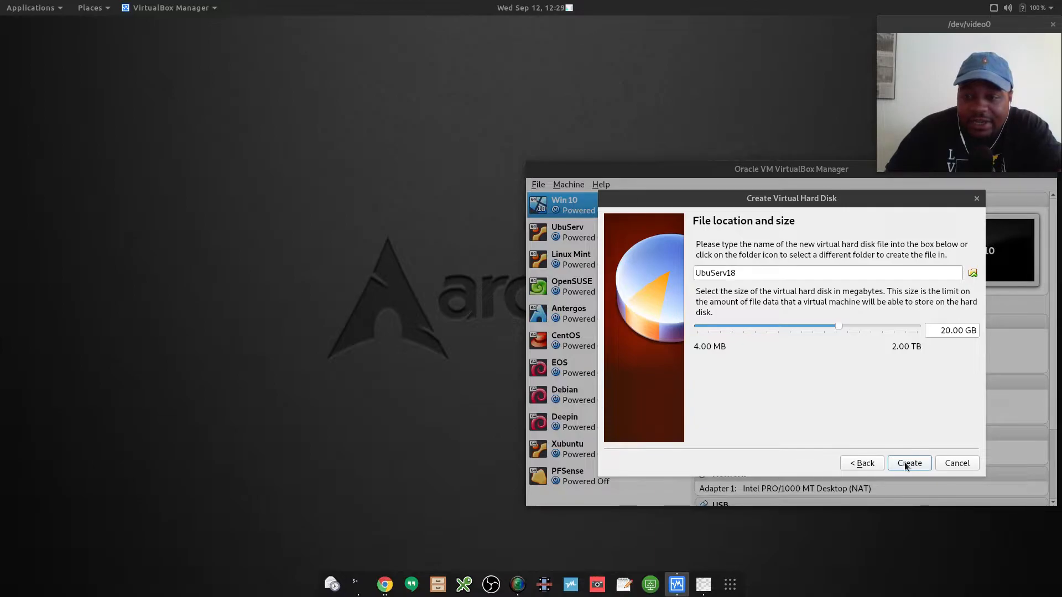
{"action": "left_click", "coordinate": [909, 463]}
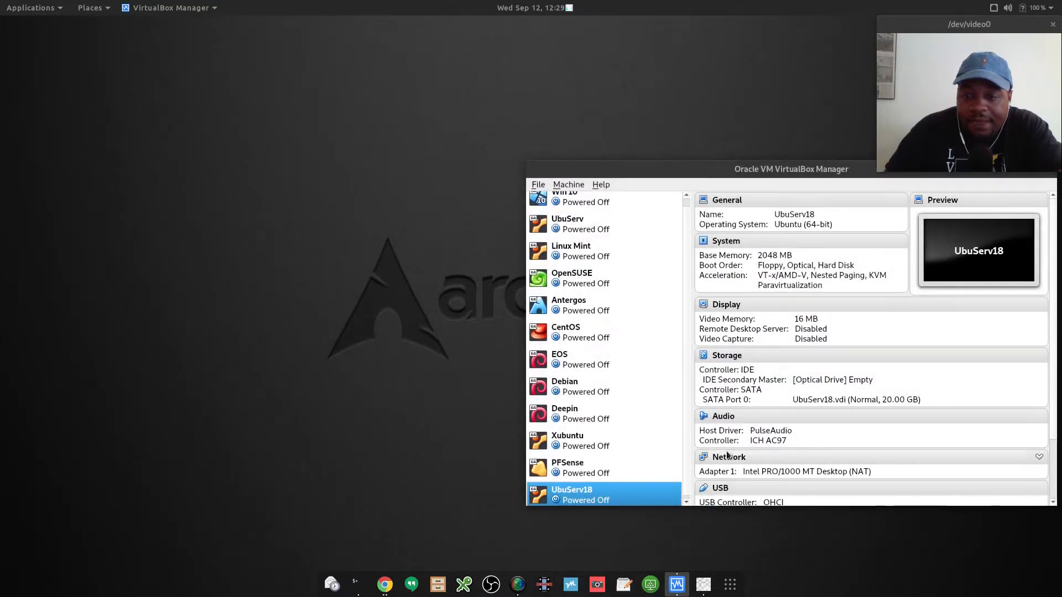
Review UbuServ18's General settings across the Basic, Advanced and Description tabs.
{"action": "right_click", "coordinate": [593, 494]}
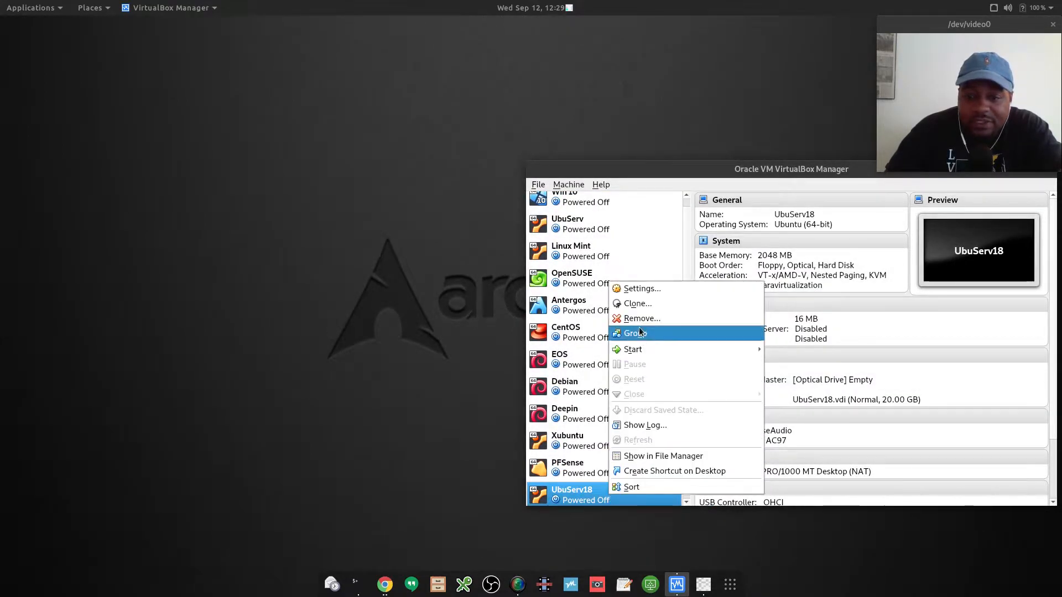
{"action": "mouse_move", "coordinate": [661, 289]}
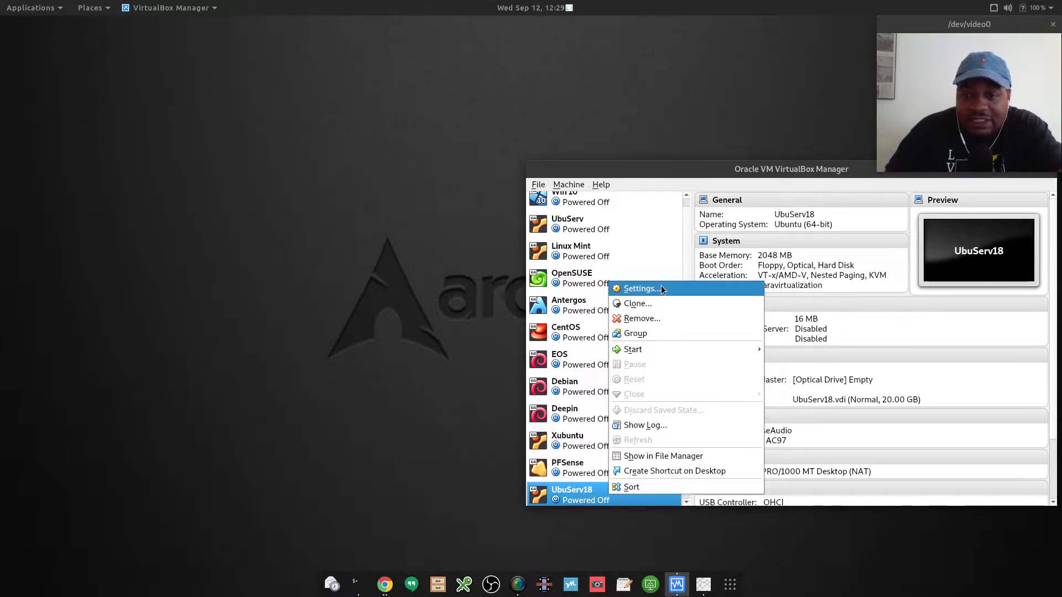
{"action": "mouse_move", "coordinate": [581, 505]}
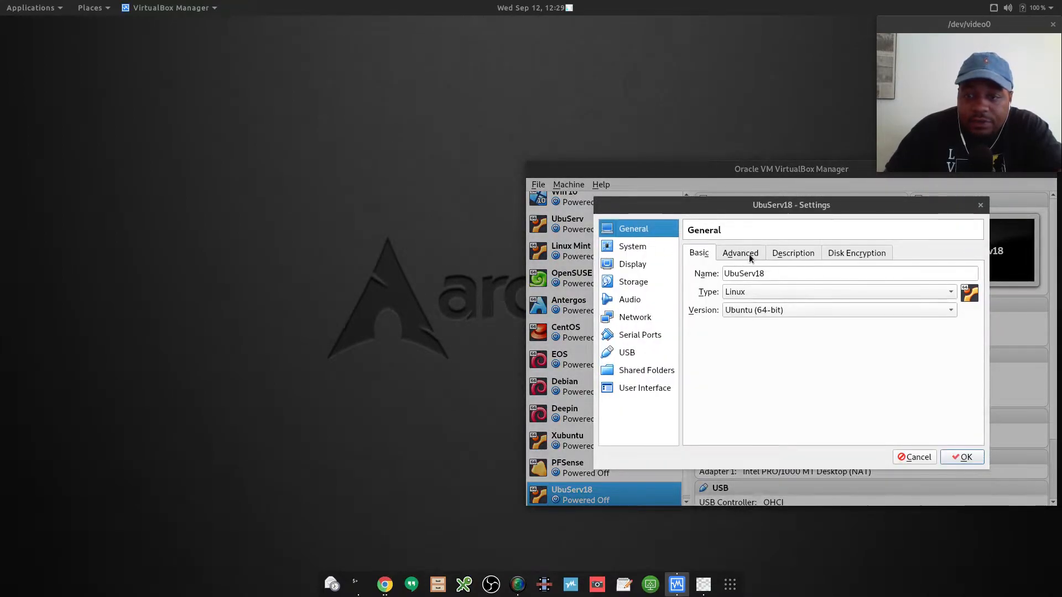
{"action": "left_click", "coordinate": [740, 252]}
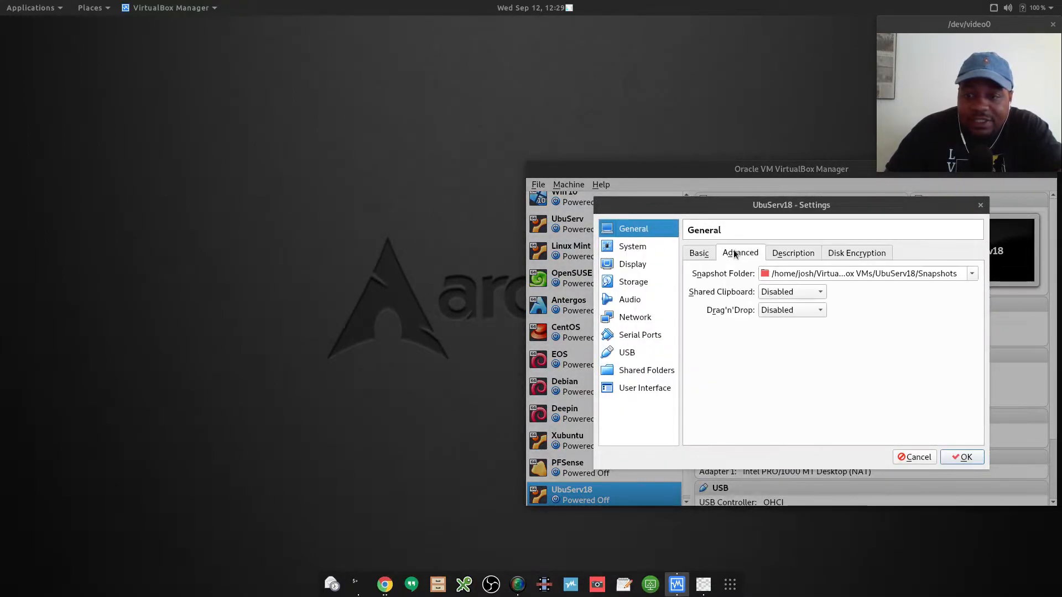
{"action": "left_click", "coordinate": [698, 253]}
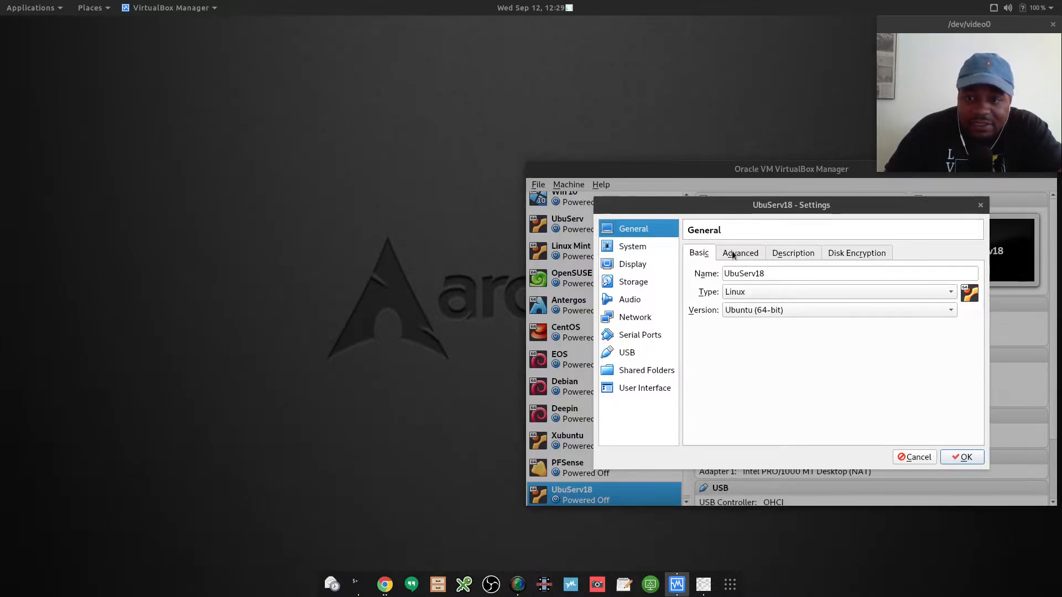
{"action": "left_click", "coordinate": [740, 253]}
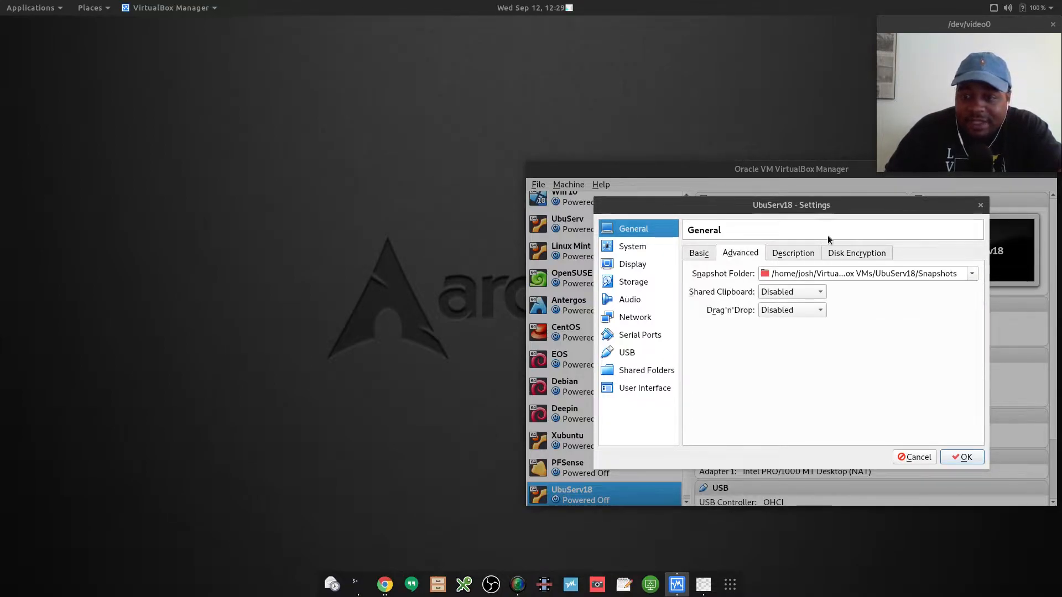
{"action": "mouse_move", "coordinate": [839, 336]}
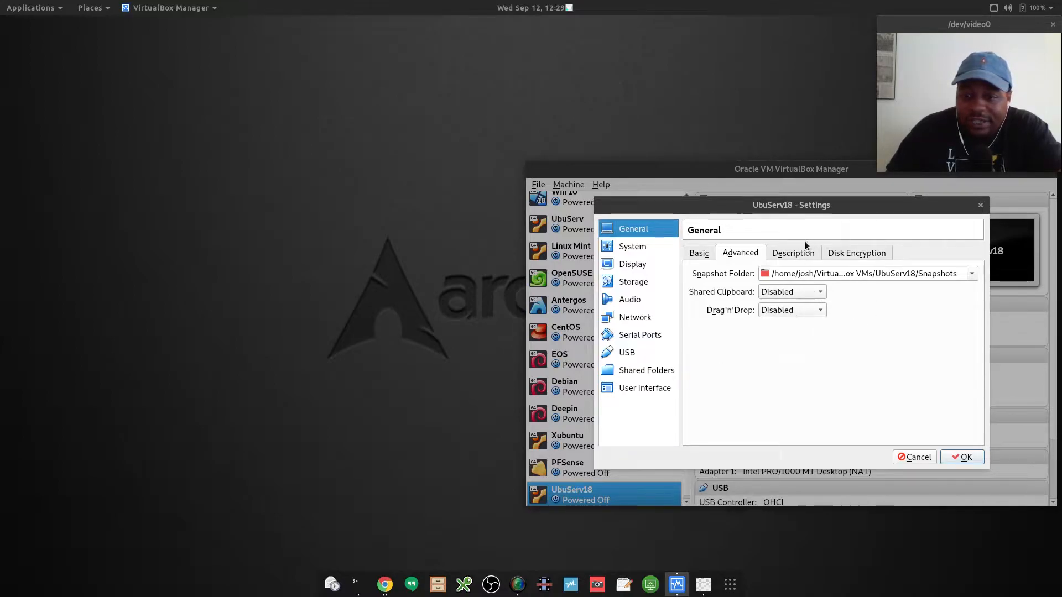
{"action": "left_click", "coordinate": [794, 253]}
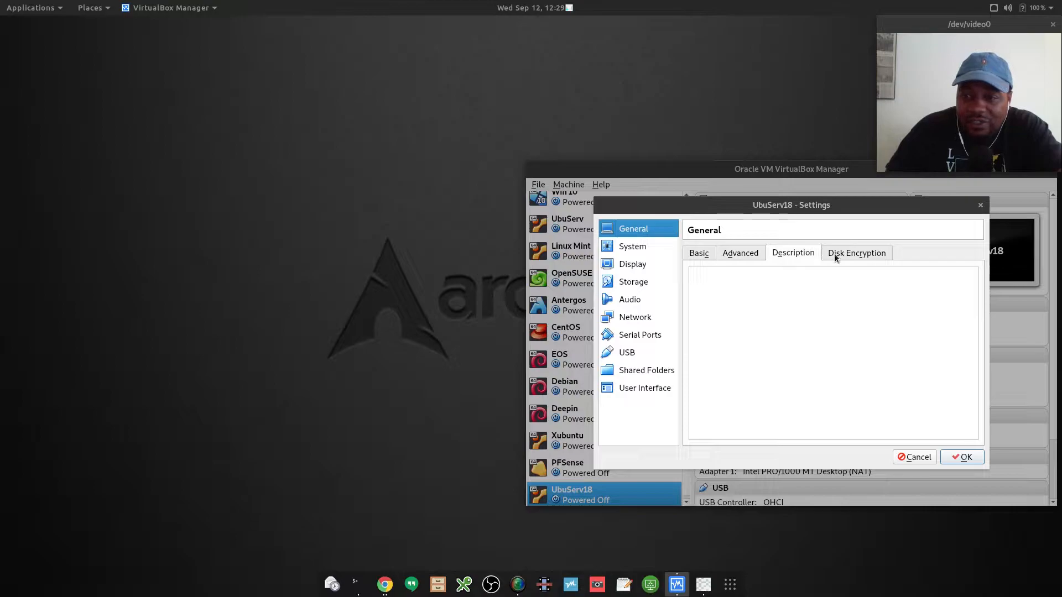
{"action": "left_click", "coordinate": [699, 253]}
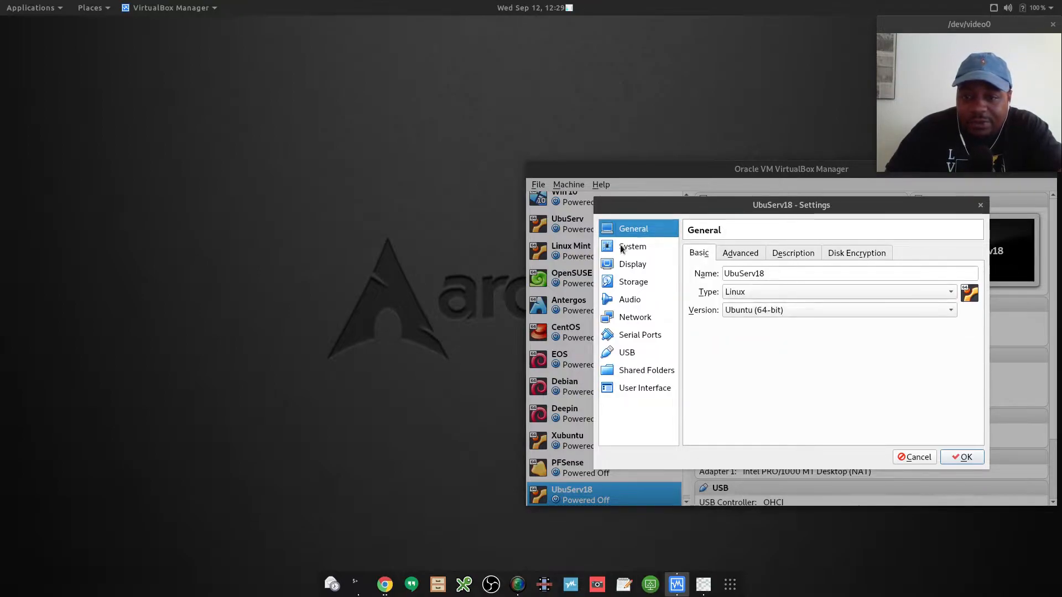
{"action": "mouse_move", "coordinate": [633, 246]}
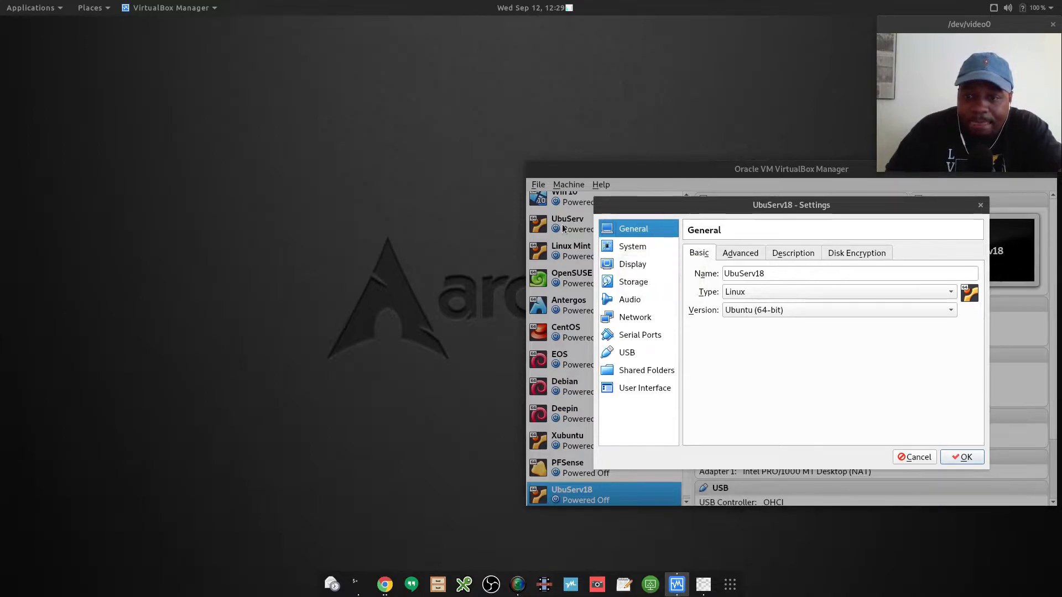
Review System's Processor and Acceleration tabs, ending on Motherboard with 2048 MB memory.
{"action": "left_click", "coordinate": [632, 246]}
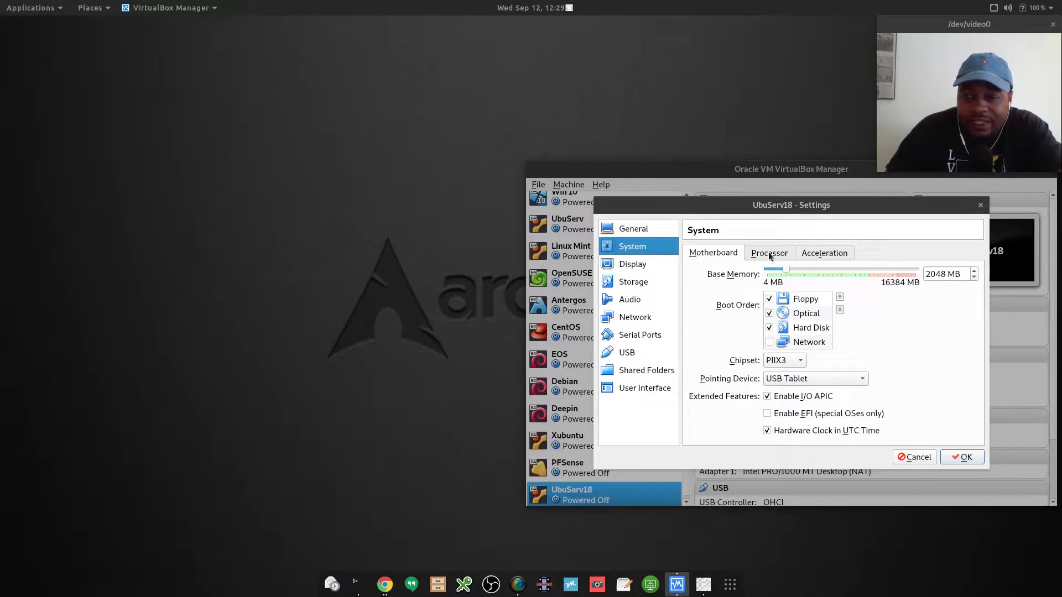
{"action": "left_click", "coordinate": [770, 253]}
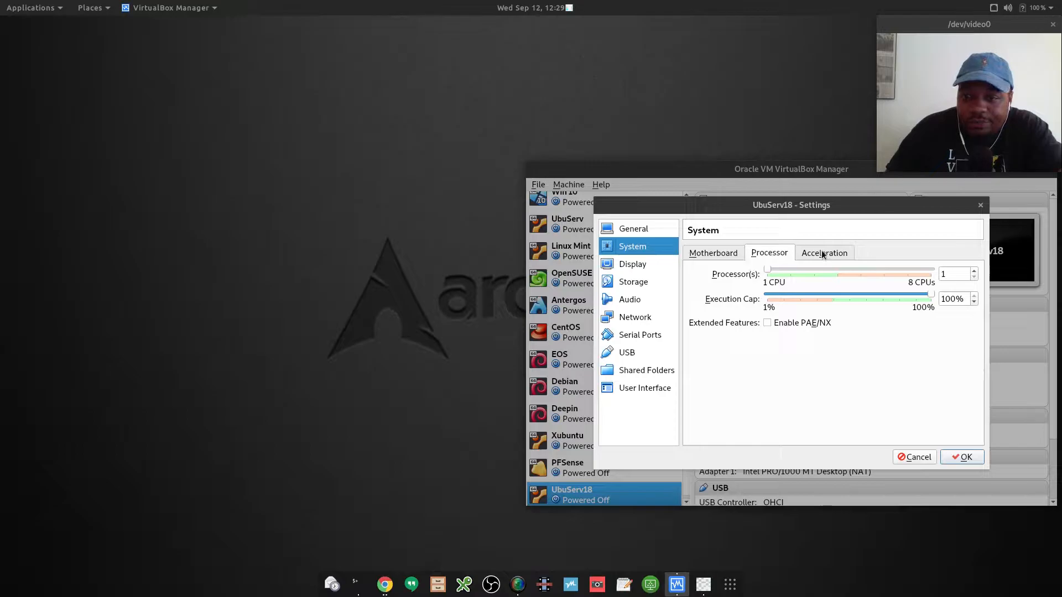
{"action": "mouse_move", "coordinate": [816, 258]}
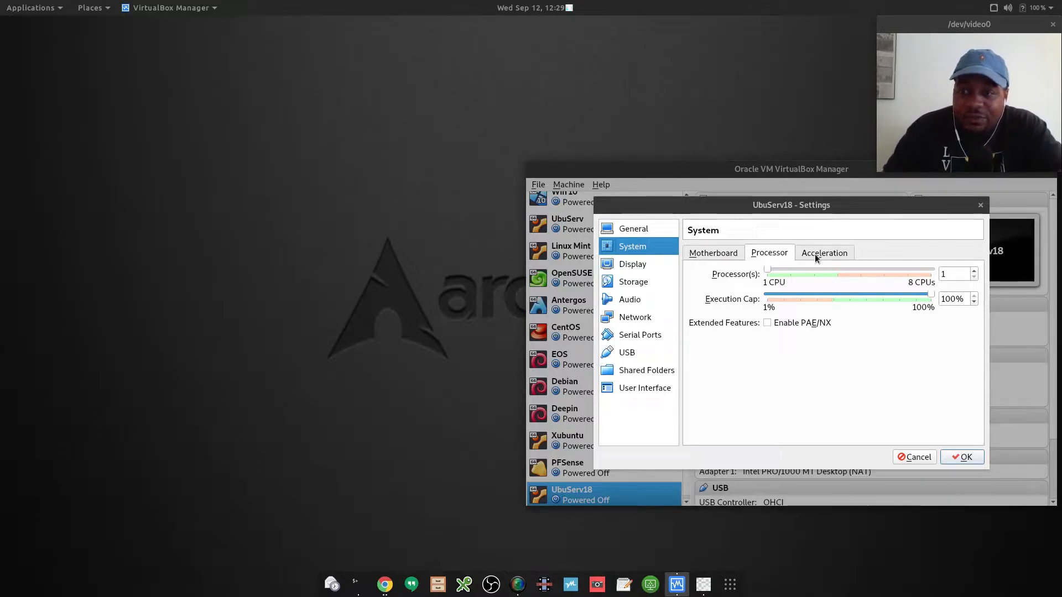
{"action": "mouse_move", "coordinate": [714, 253]}
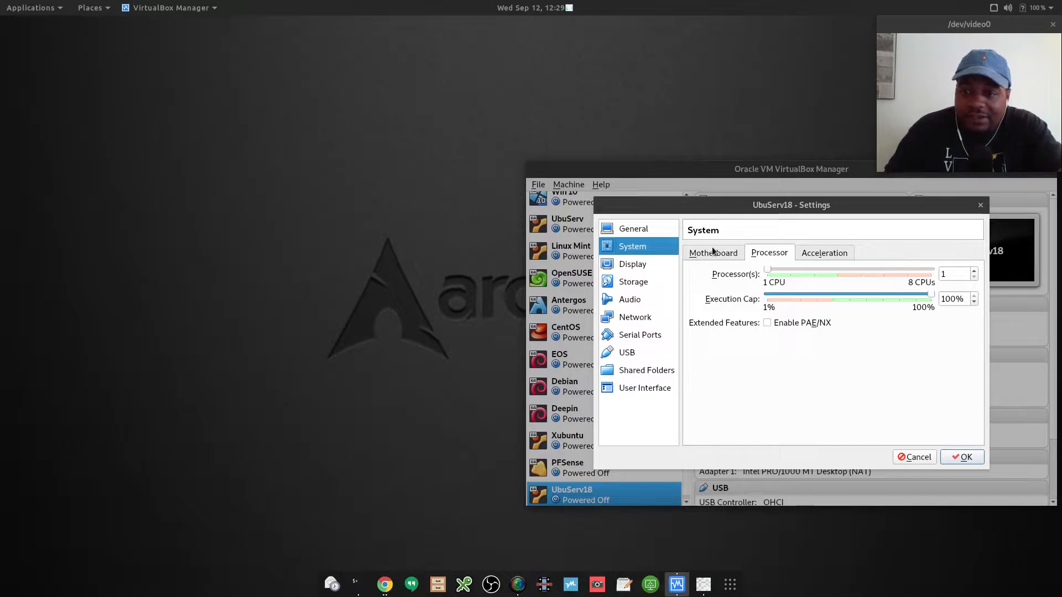
{"action": "mouse_move", "coordinate": [787, 274]}
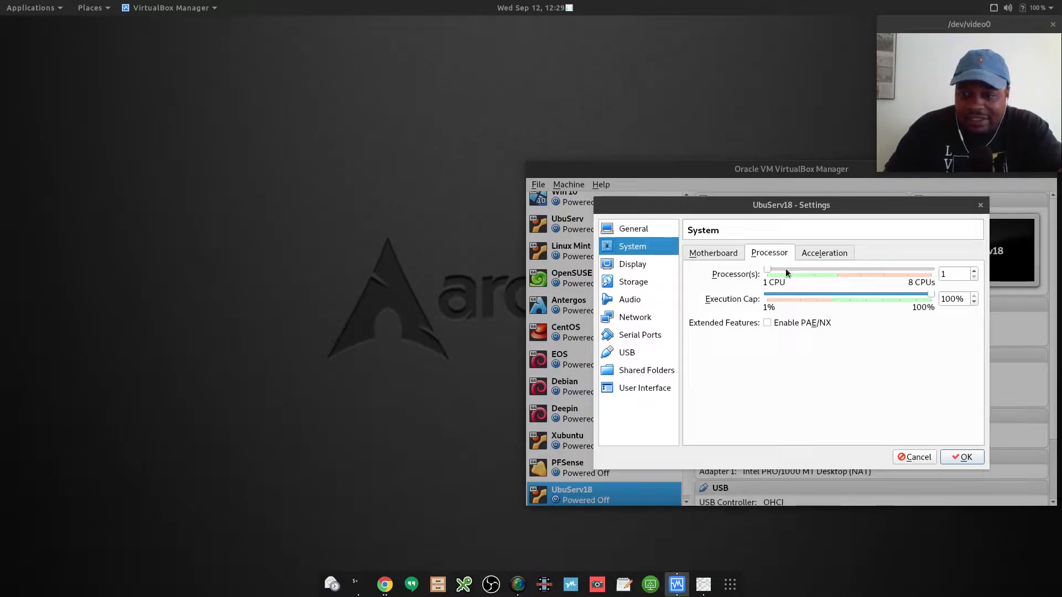
{"action": "mouse_move", "coordinate": [785, 273]}
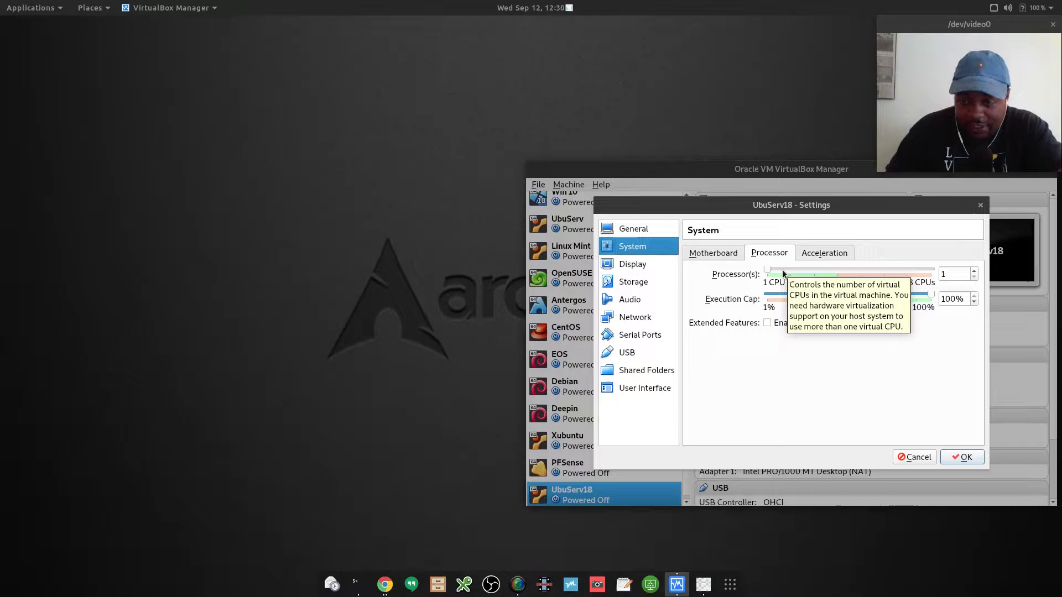
{"action": "mouse_move", "coordinate": [790, 268]}
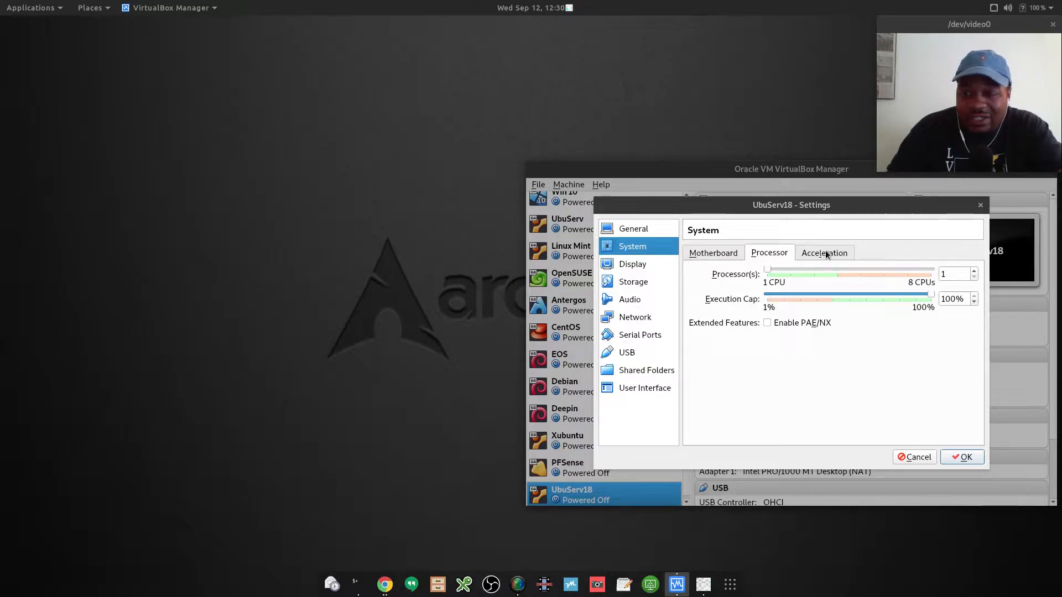
{"action": "left_click", "coordinate": [824, 253]}
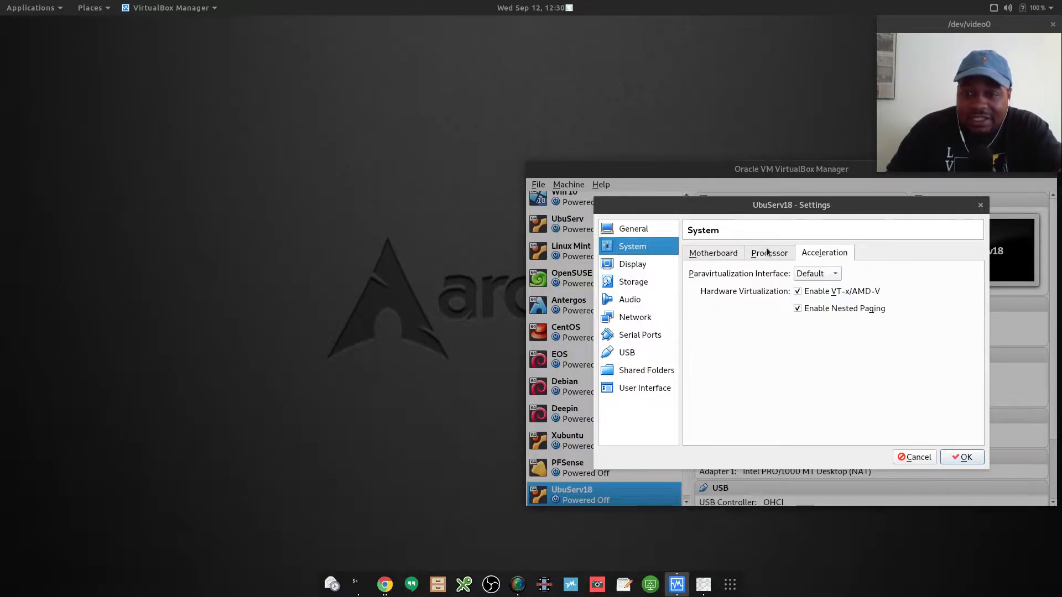
{"action": "left_click", "coordinate": [769, 253]}
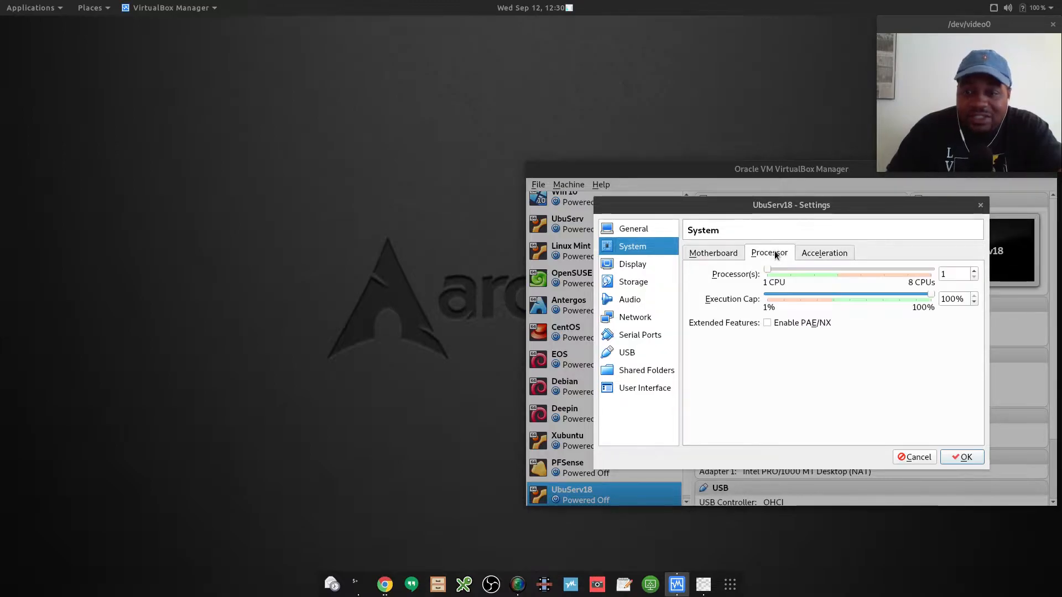
{"action": "left_click", "coordinate": [713, 253]}
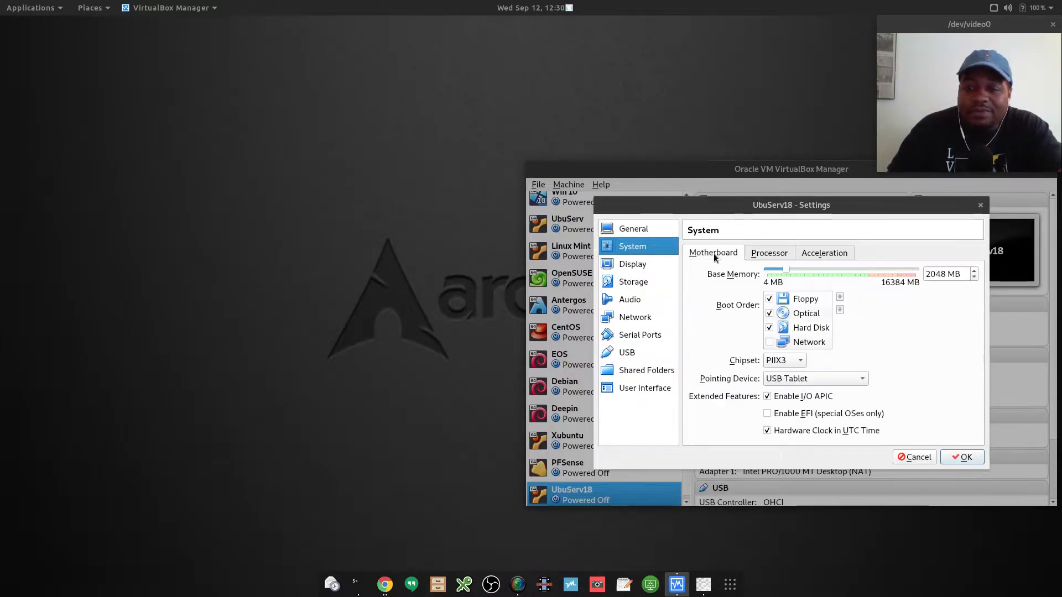
Raise video memory to 128 MB and enable 3D acceleration in Display settings.
{"action": "left_click", "coordinate": [633, 264]}
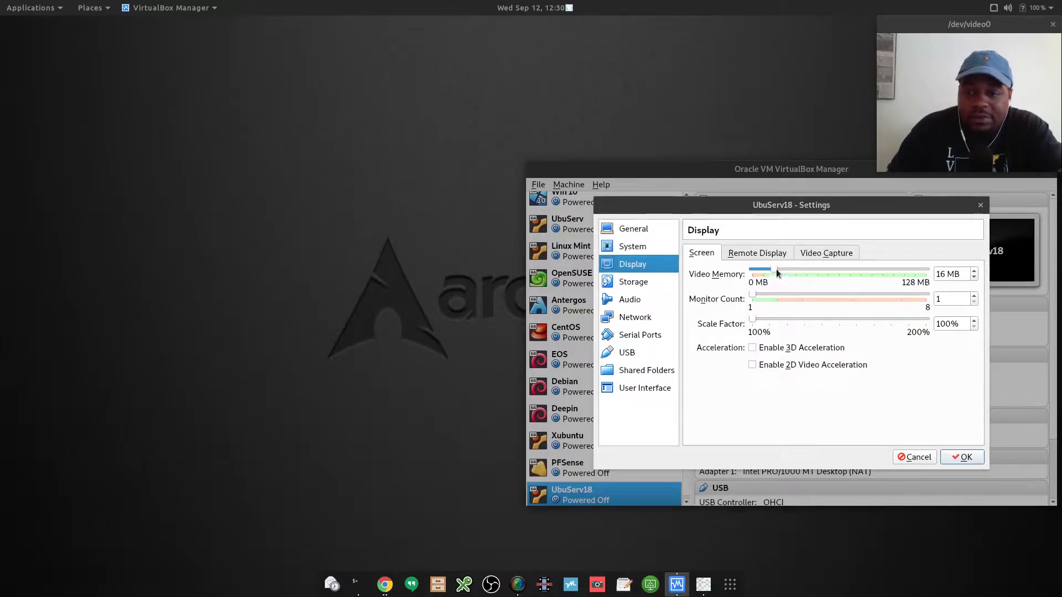
{"action": "left_click_drag", "start_coordinate": [759, 273], "coordinate": [928, 274]}
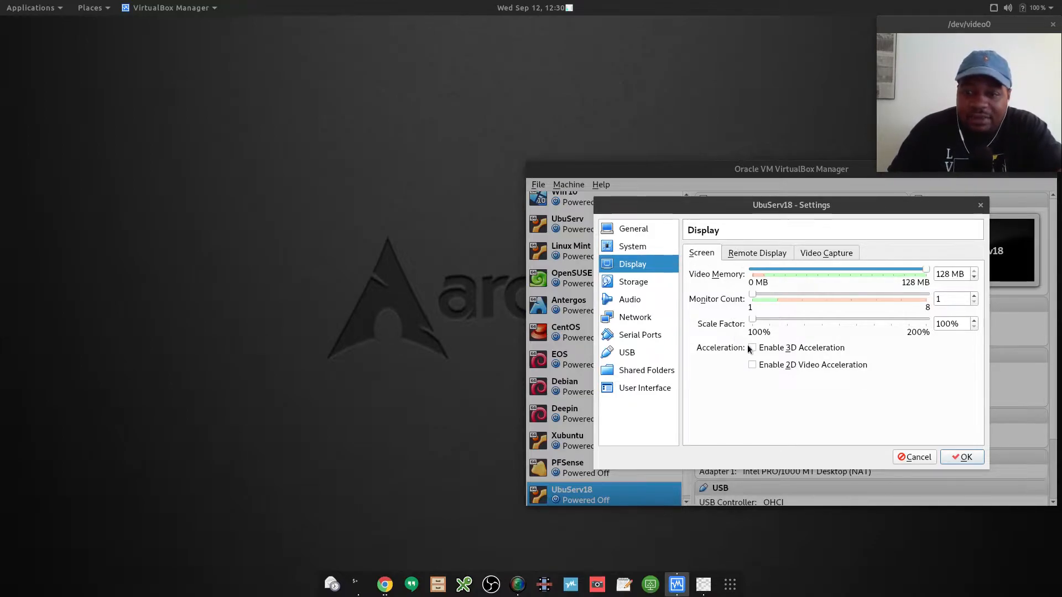
{"action": "left_click", "coordinate": [753, 348]}
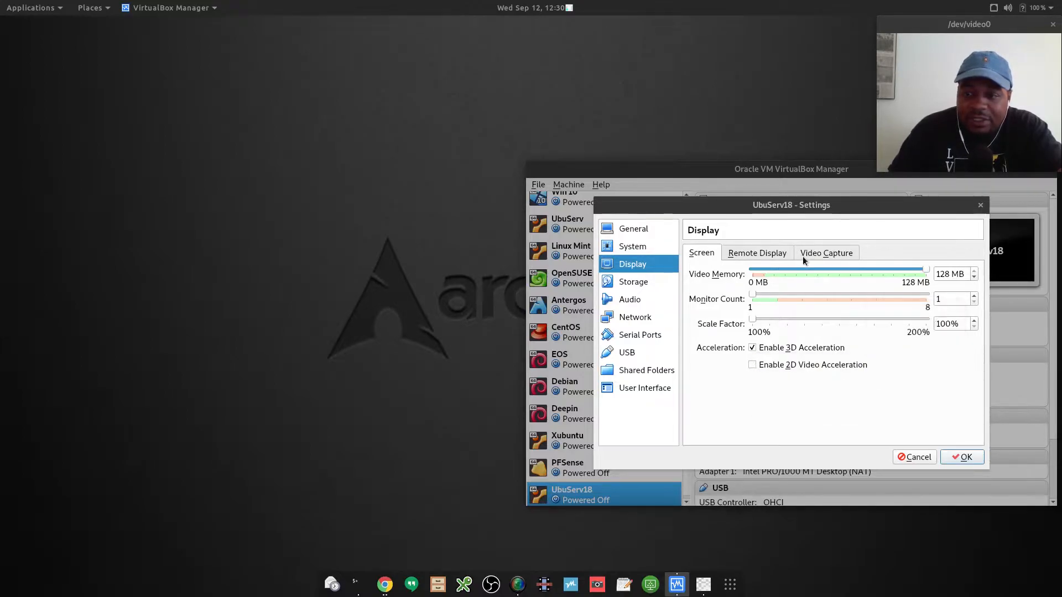
Look over the Remote Display and Video Capture display tabs.
{"action": "left_click", "coordinate": [756, 253]}
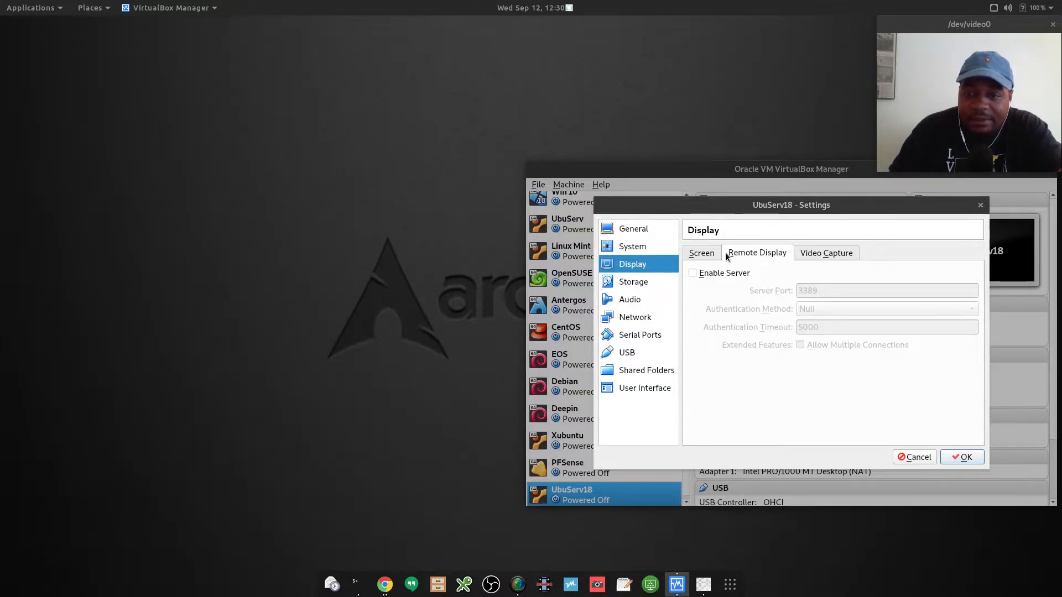
{"action": "left_click", "coordinate": [701, 253]}
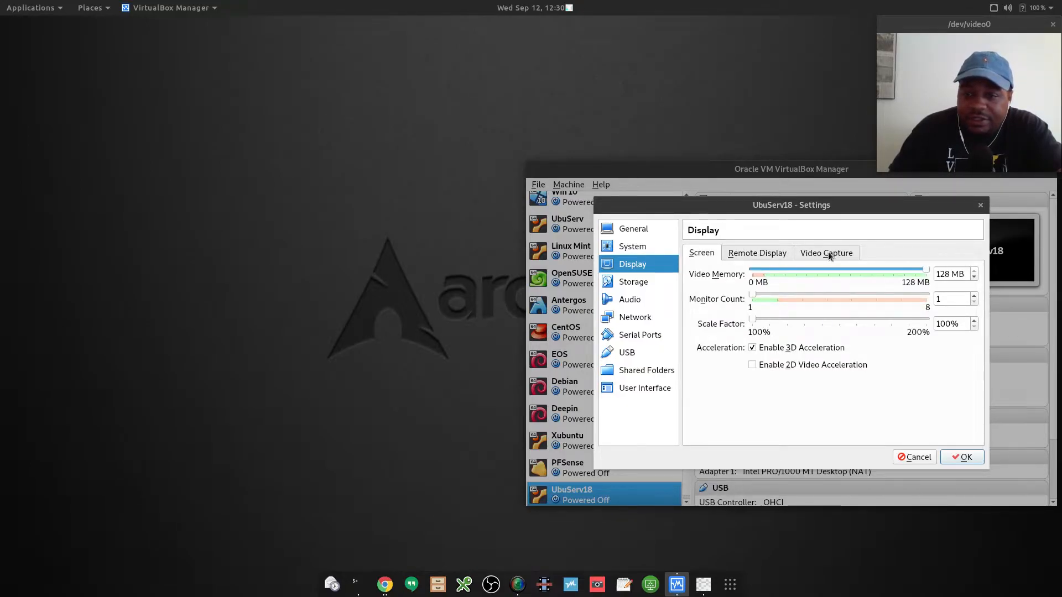
{"action": "left_click", "coordinate": [826, 253]}
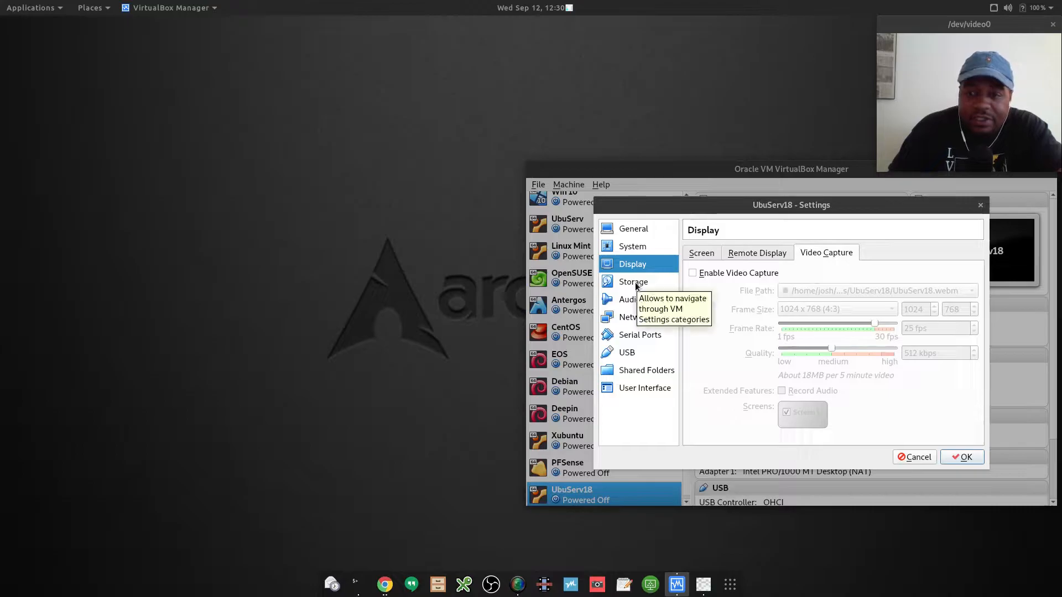
Select the empty IDE optical drive in Storage and show its disc image list.
{"action": "left_click", "coordinate": [634, 281]}
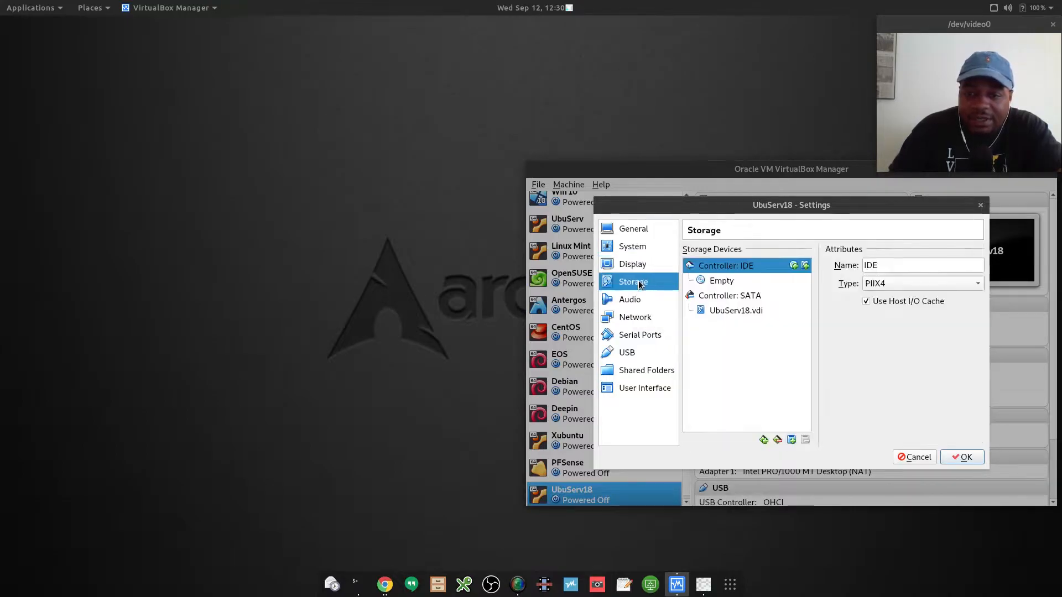
{"action": "left_click", "coordinate": [721, 280]}
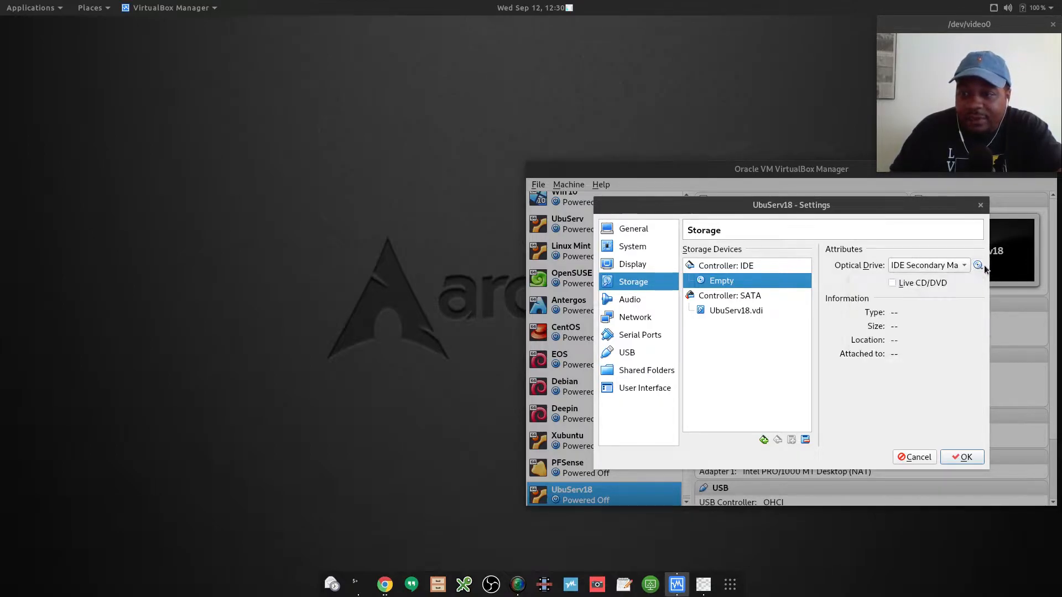
{"action": "left_click", "coordinate": [978, 265]}
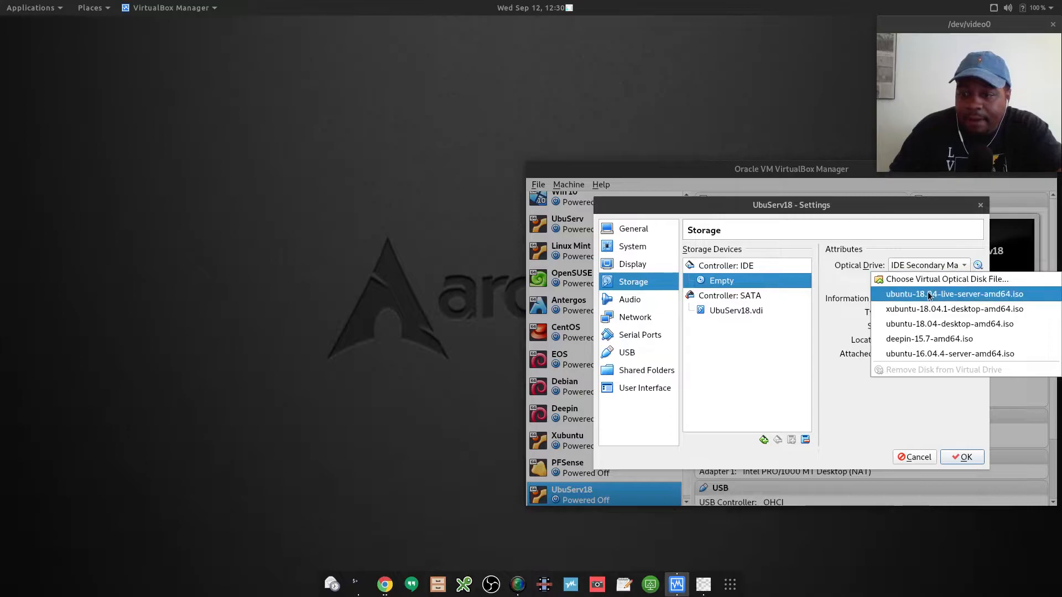
{"action": "mouse_move", "coordinate": [973, 288]}
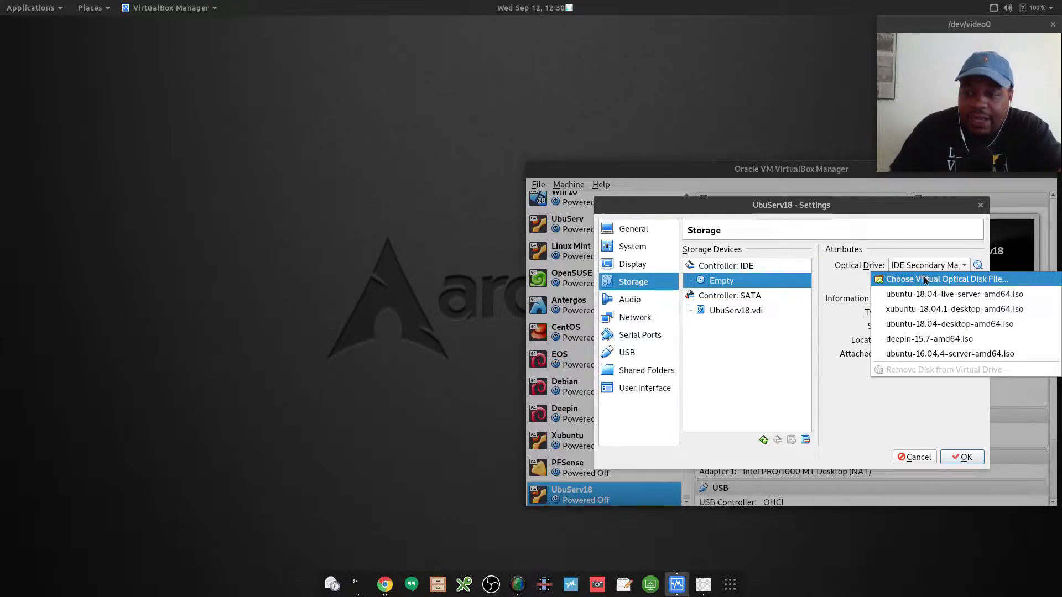
Browse for ubuntu-18.04-live-server-amd64.iso in the Operating Systems folder.
{"action": "left_click", "coordinate": [947, 279]}
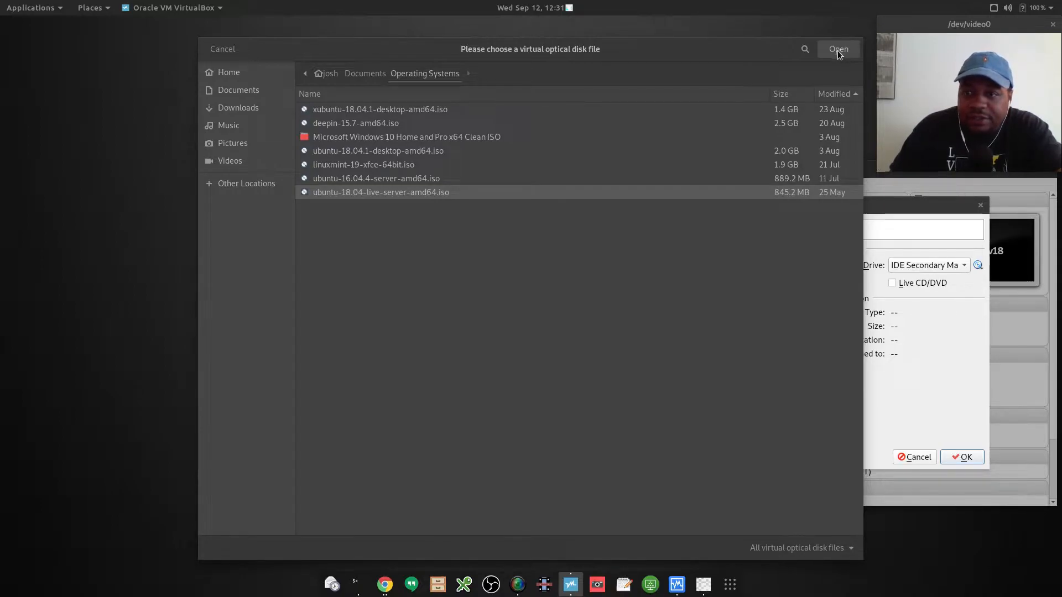
Review the live server ISO, the UbuServ18.vdi disk and the IDE controller in storage settings.
{"action": "left_click", "coordinate": [839, 49]}
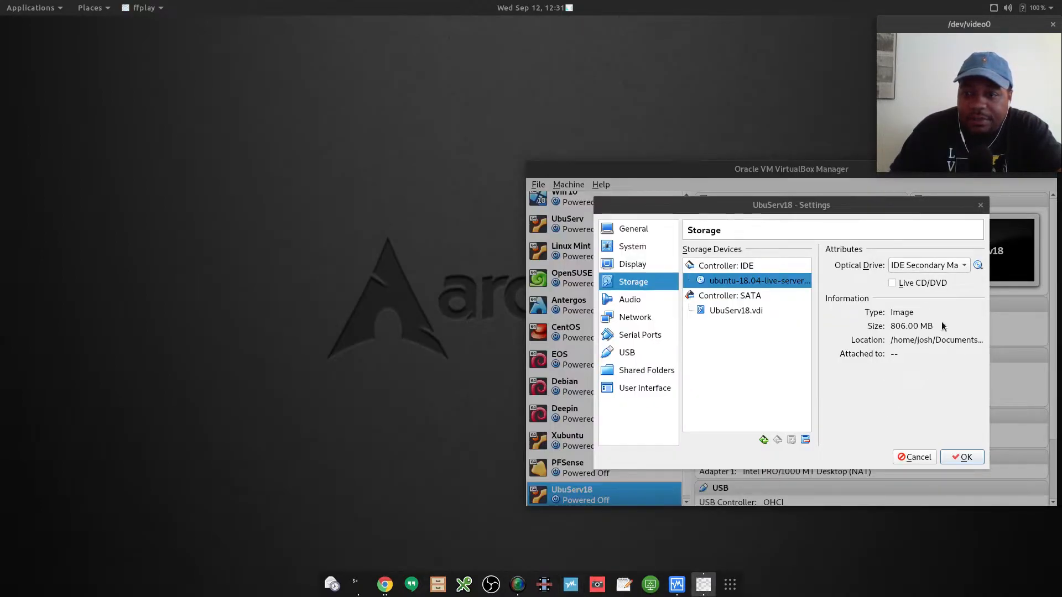
{"action": "mouse_move", "coordinate": [841, 311]}
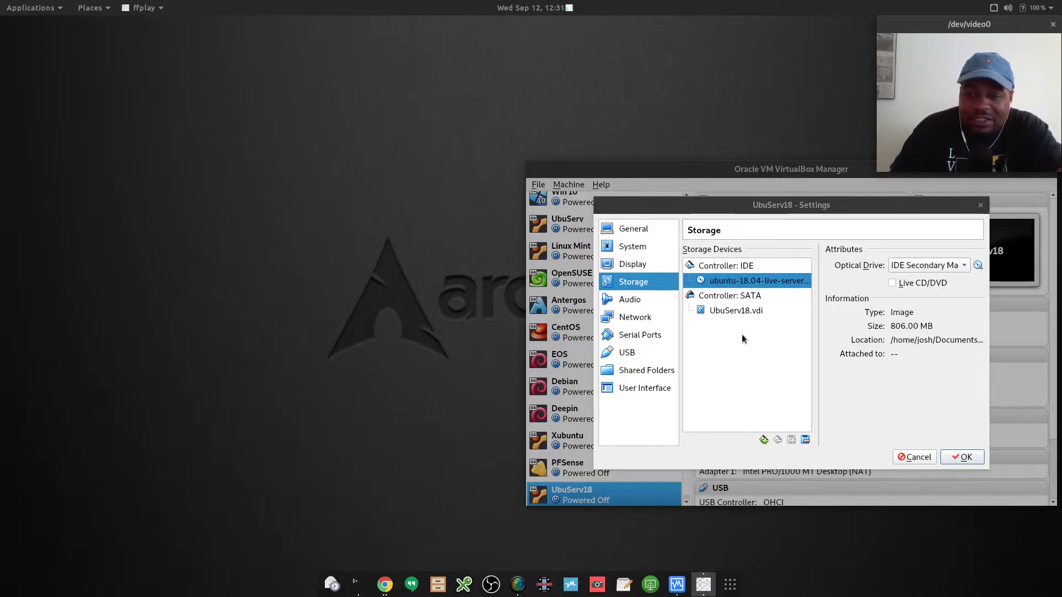
{"action": "mouse_move", "coordinate": [766, 298]}
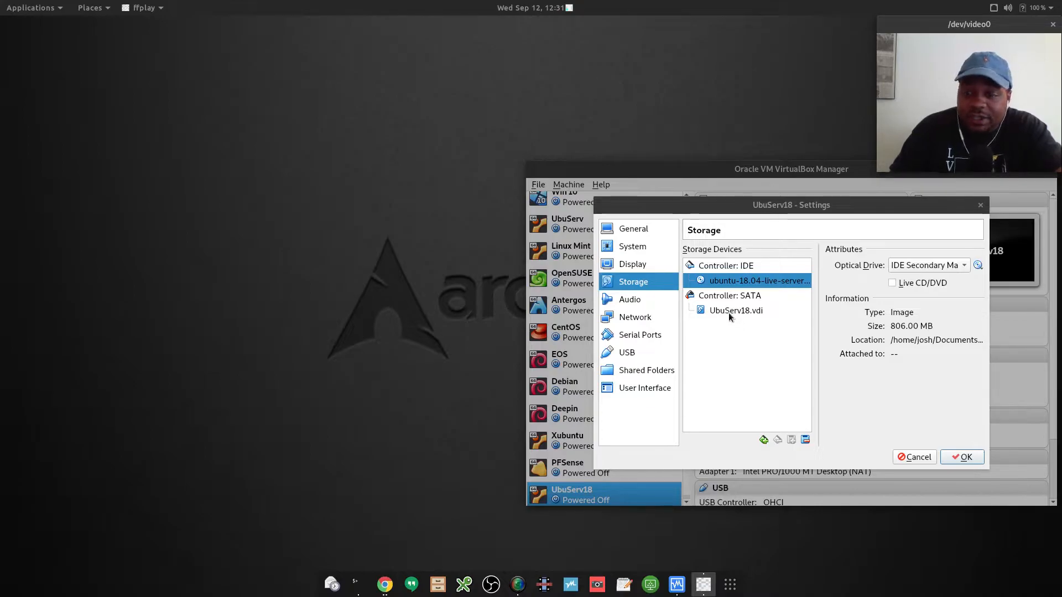
{"action": "mouse_move", "coordinate": [720, 316]}
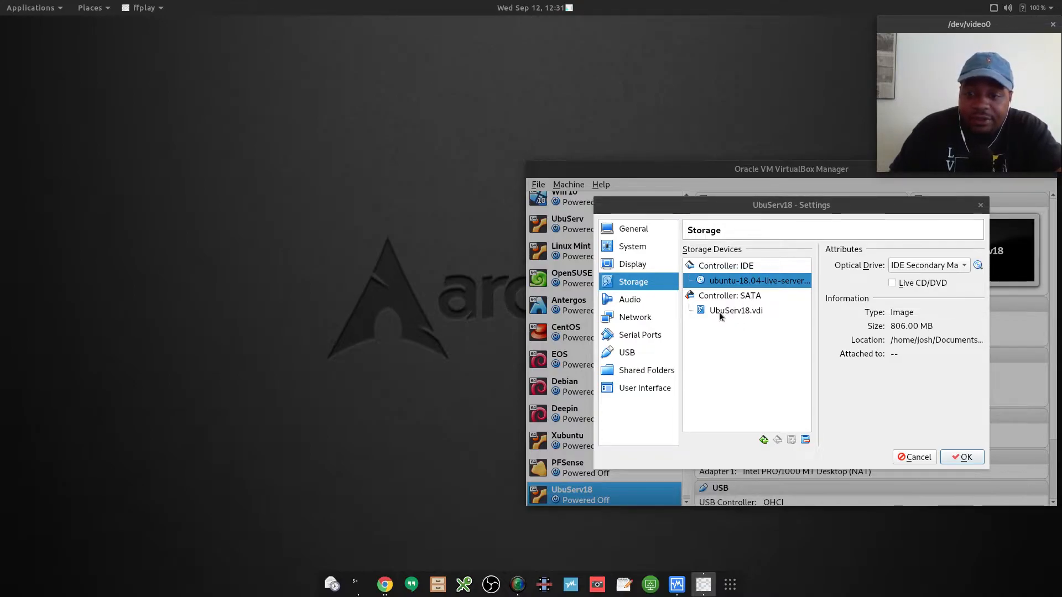
{"action": "left_click", "coordinate": [736, 310]}
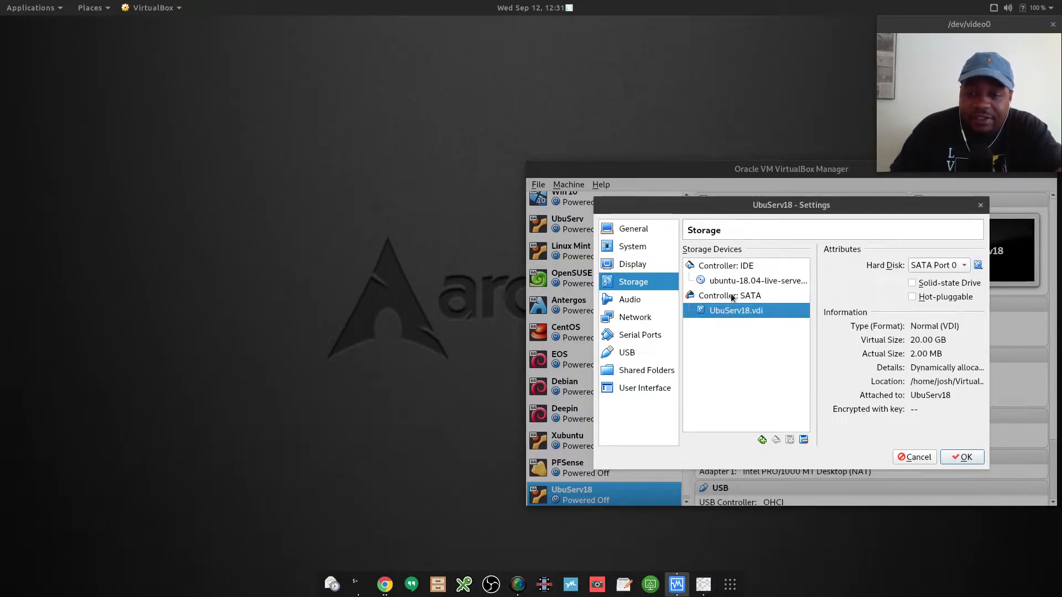
{"action": "left_click", "coordinate": [727, 265]}
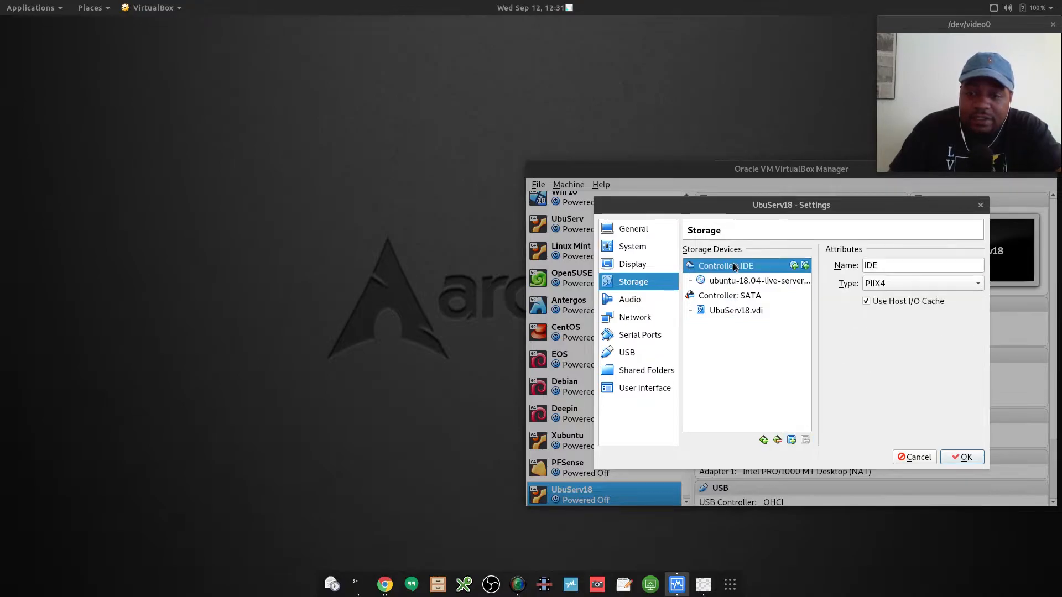
{"action": "left_click", "coordinate": [759, 281]}
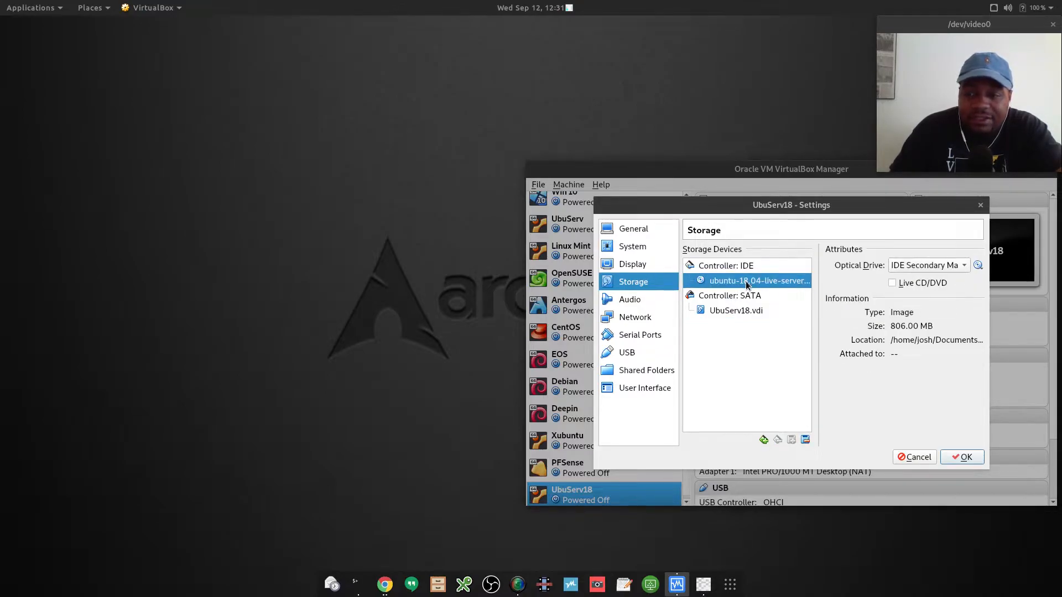
{"action": "mouse_move", "coordinate": [621, 302]}
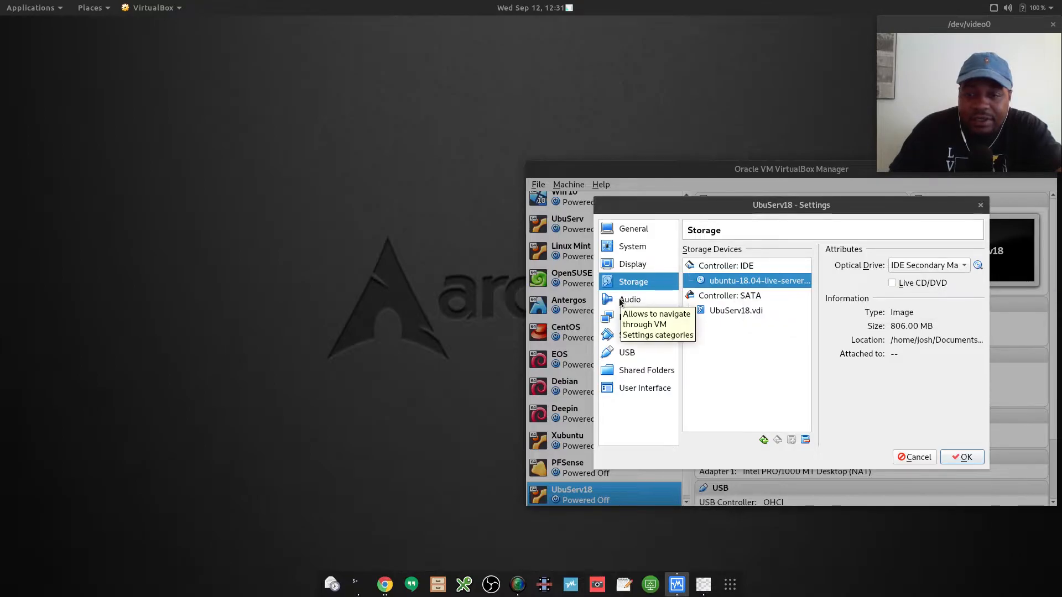
{"action": "mouse_move", "coordinate": [631, 291]}
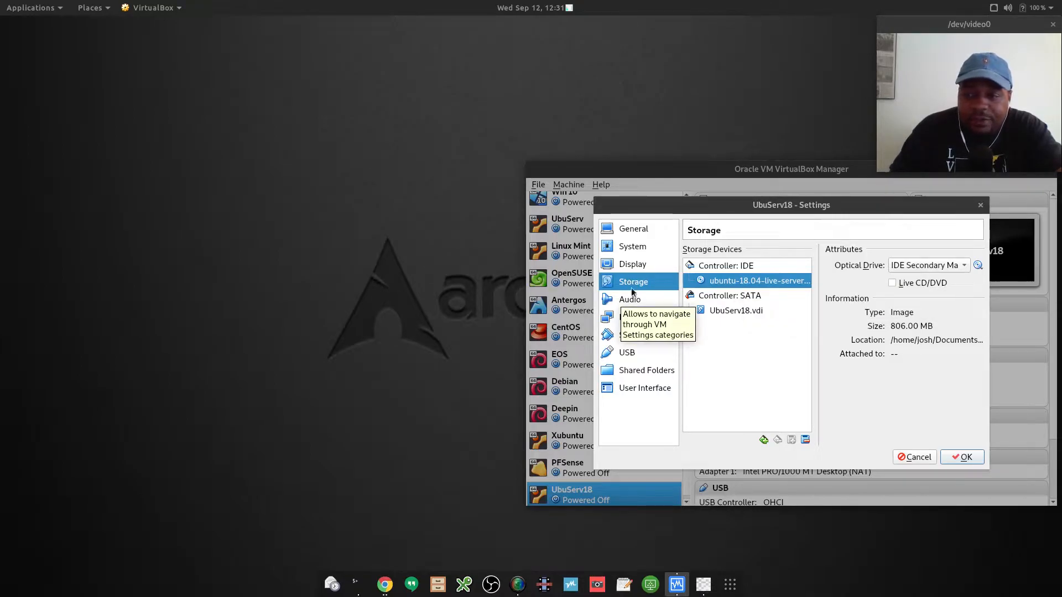
Attach UbuServ18's network adapter as Bridged Adapter on host interface enp3s0.
{"action": "left_click", "coordinate": [630, 299]}
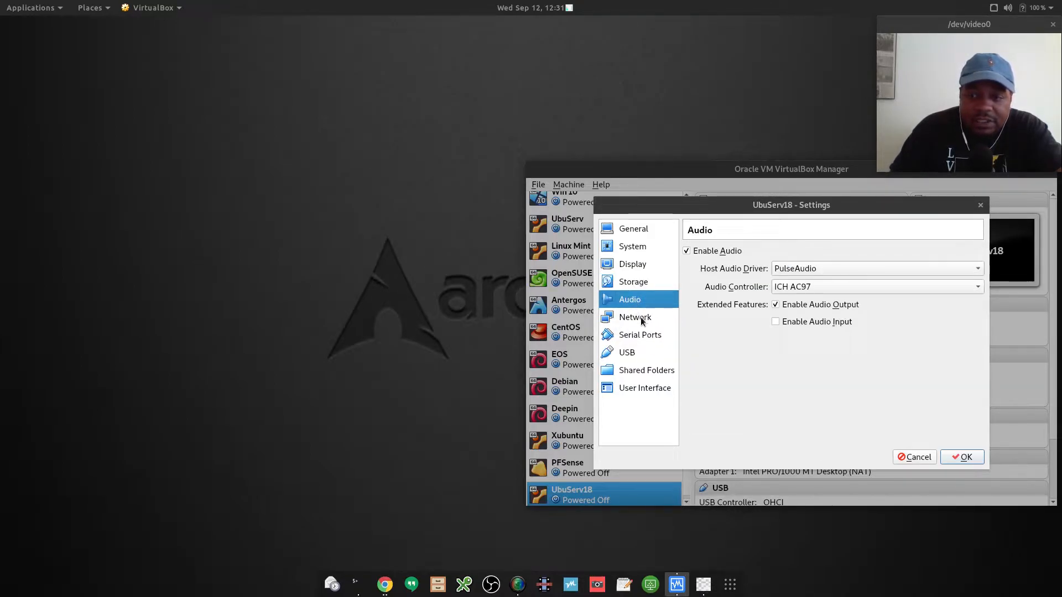
{"action": "mouse_move", "coordinate": [643, 321]}
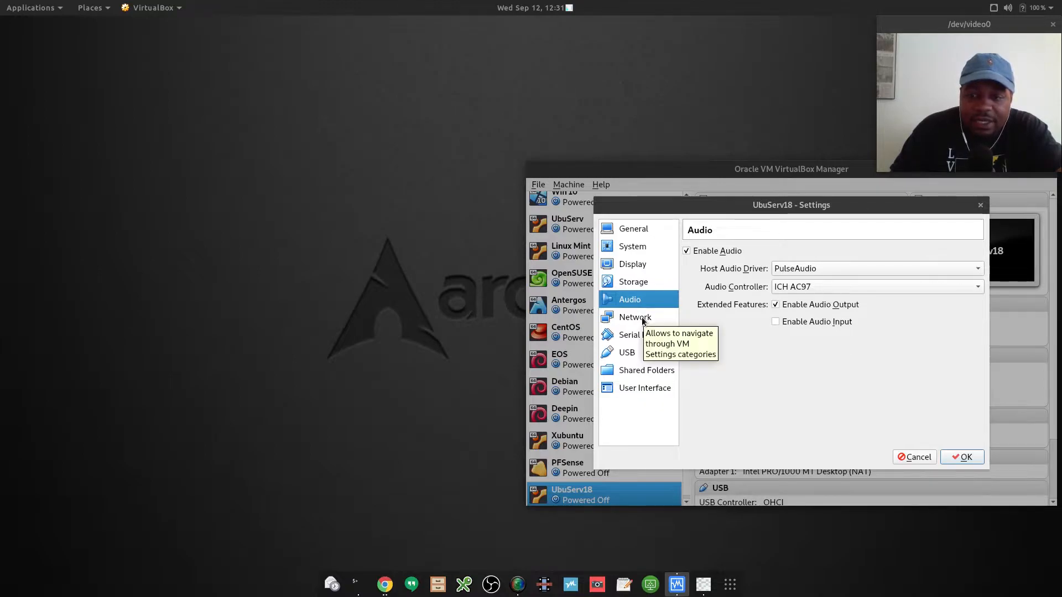
{"action": "left_click", "coordinate": [635, 317]}
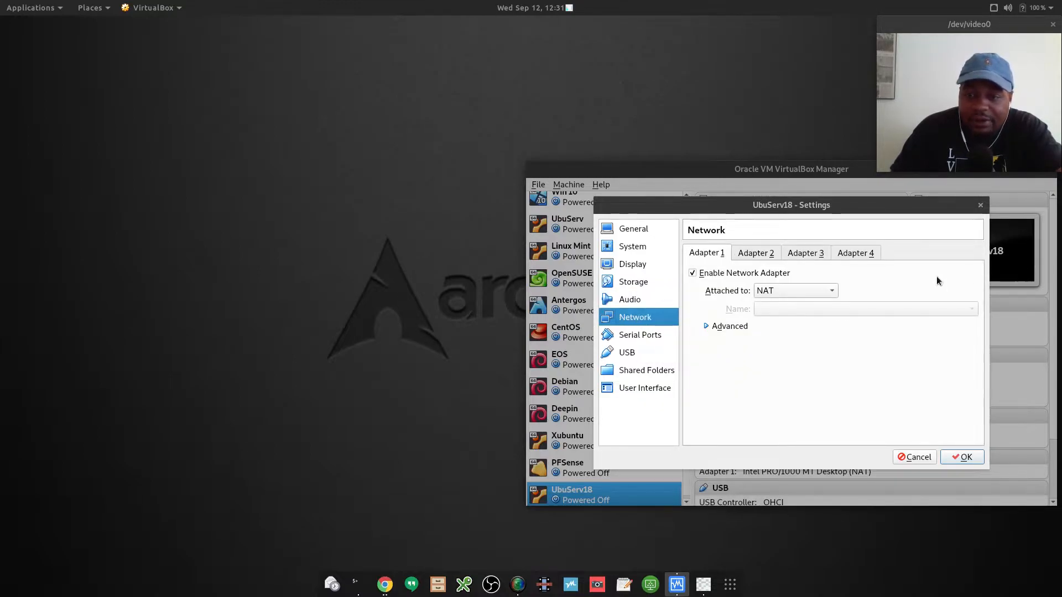
{"action": "left_click", "coordinate": [796, 291]}
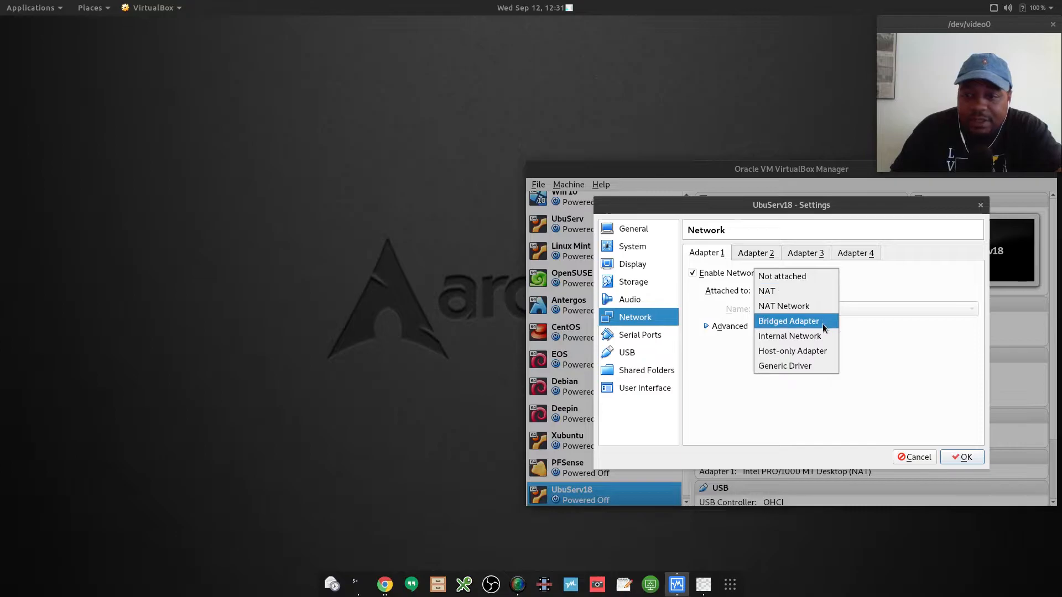
{"action": "left_click", "coordinate": [788, 321]}
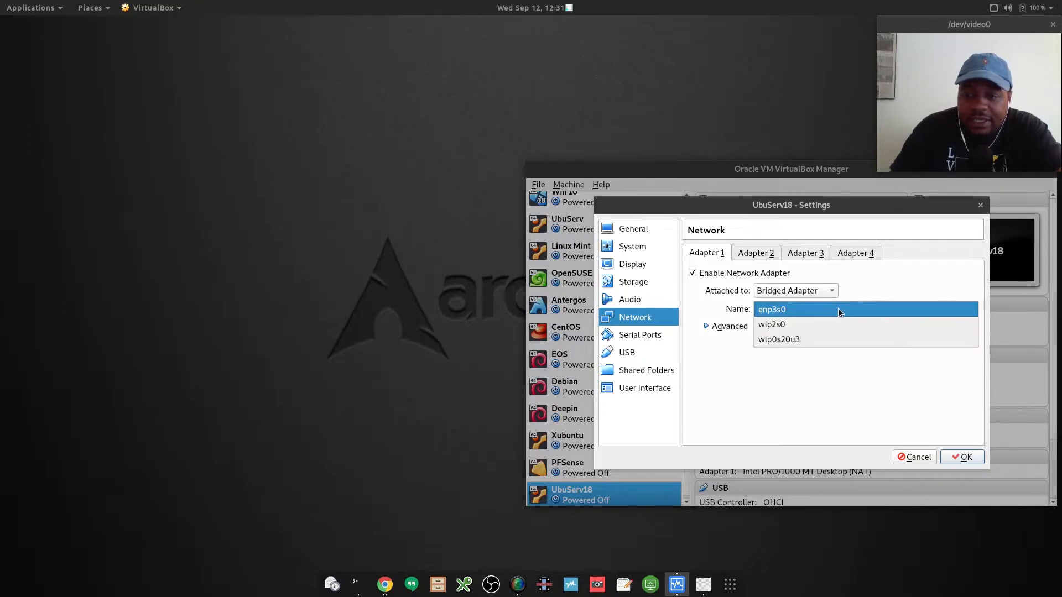
{"action": "left_click", "coordinate": [772, 309]}
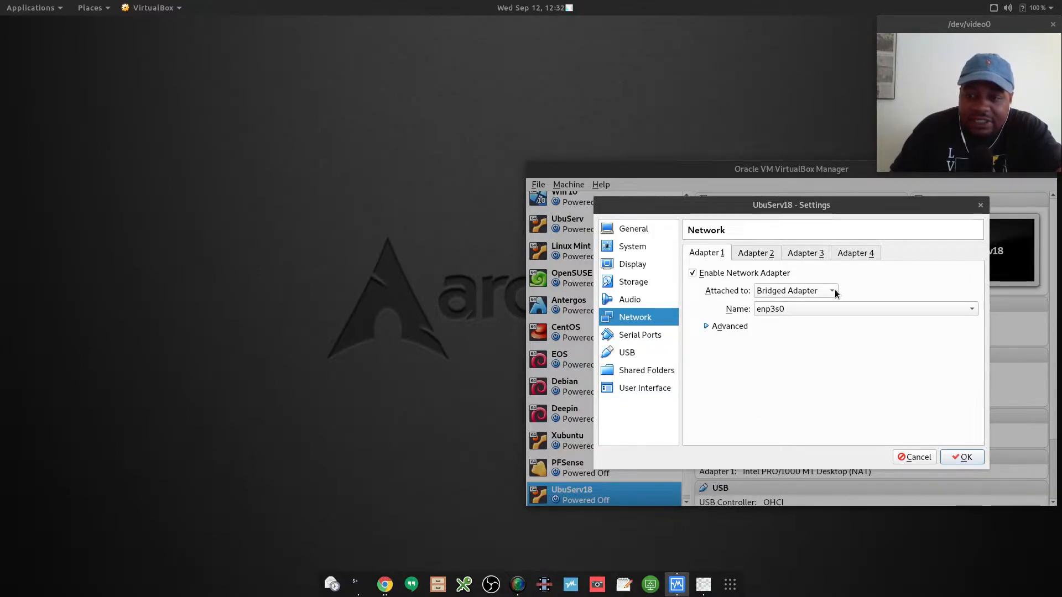
{"action": "mouse_move", "coordinate": [835, 292]}
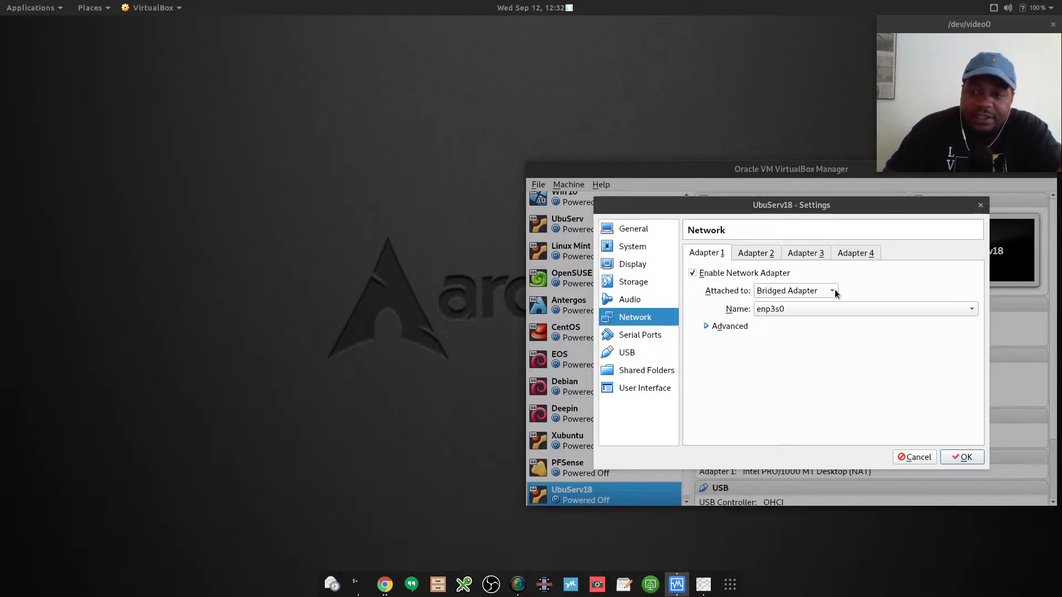
{"action": "mouse_move", "coordinate": [832, 293]}
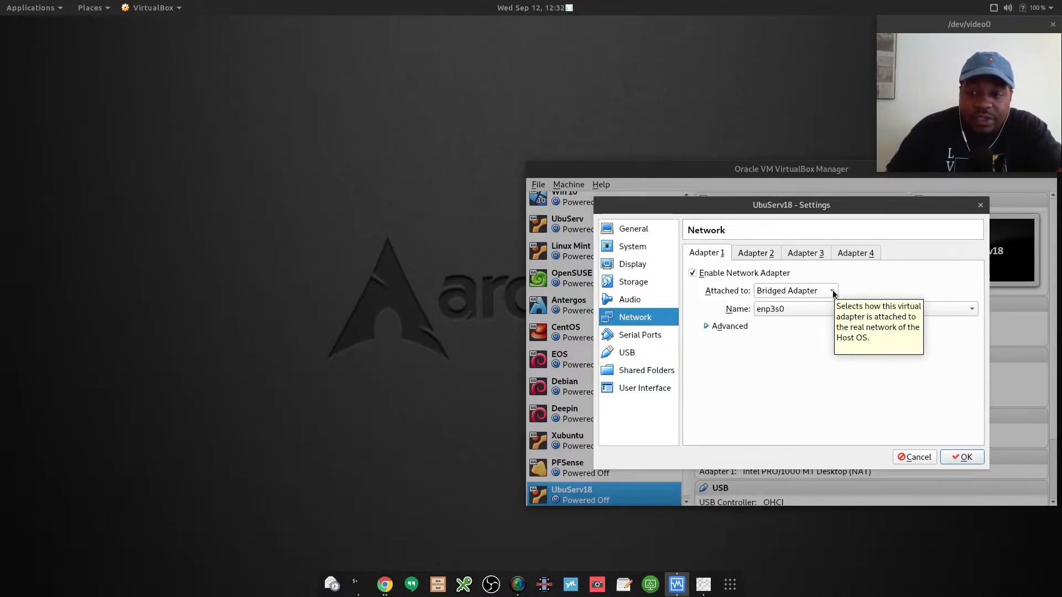
{"action": "left_click", "coordinate": [832, 291]}
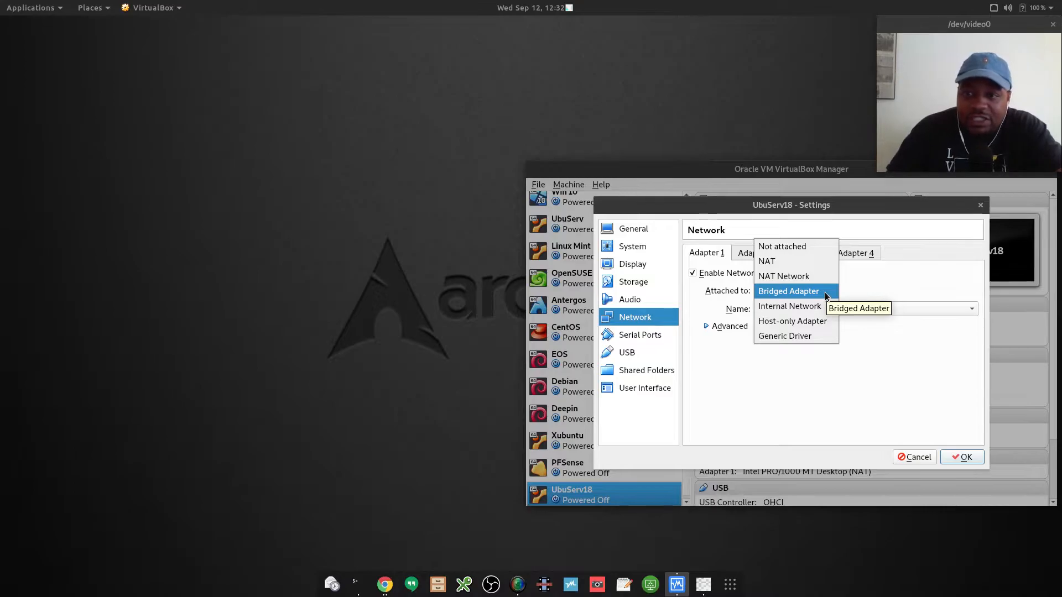
{"action": "left_click", "coordinate": [788, 291]}
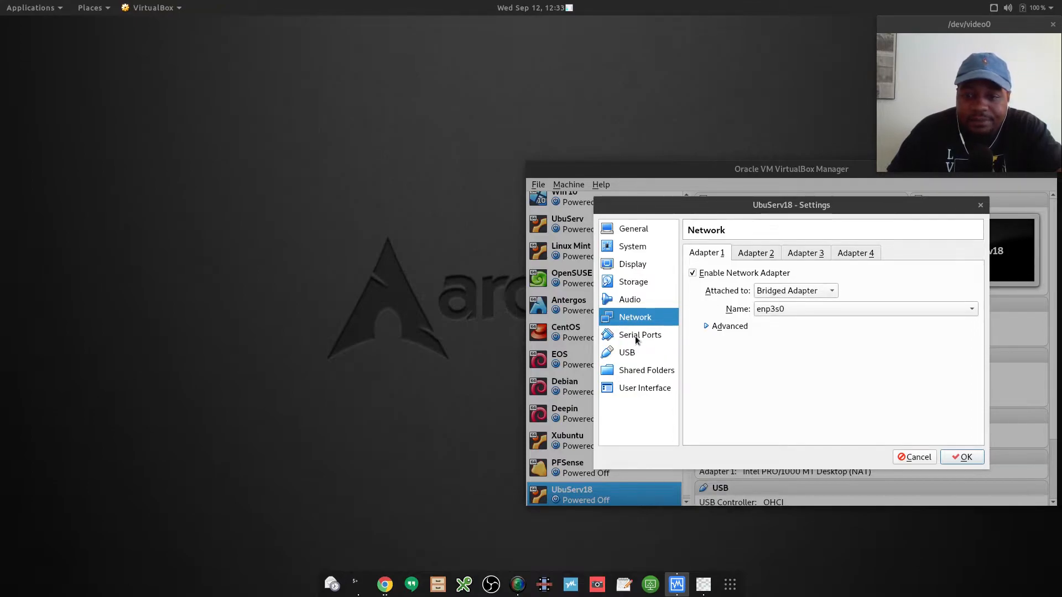
Browse the Serial Ports, USB and Shared Folders pages, ending on User Interface settings.
{"action": "left_click", "coordinate": [640, 334]}
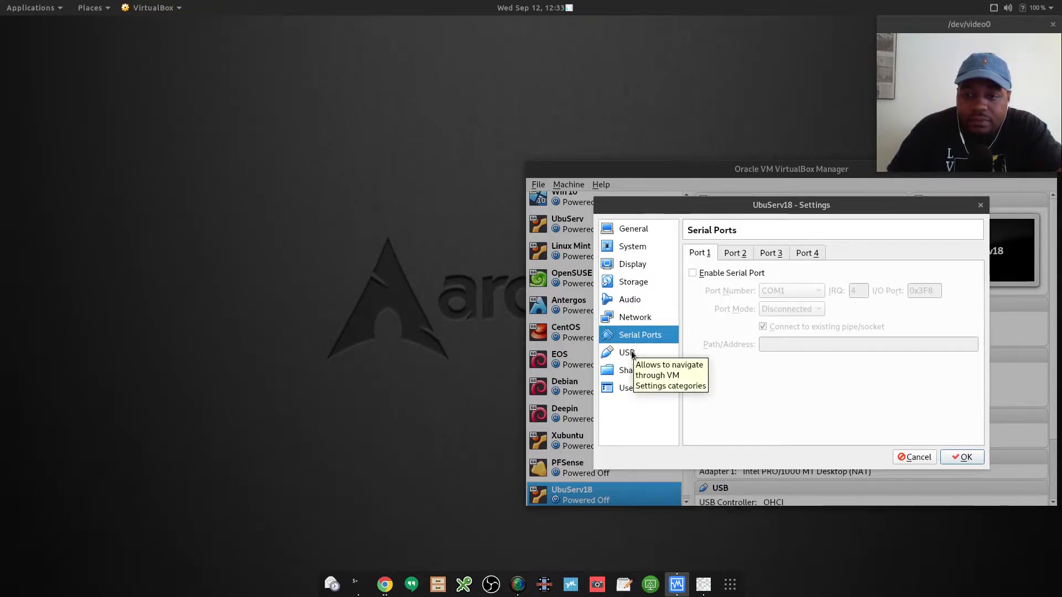
{"action": "left_click", "coordinate": [628, 352]}
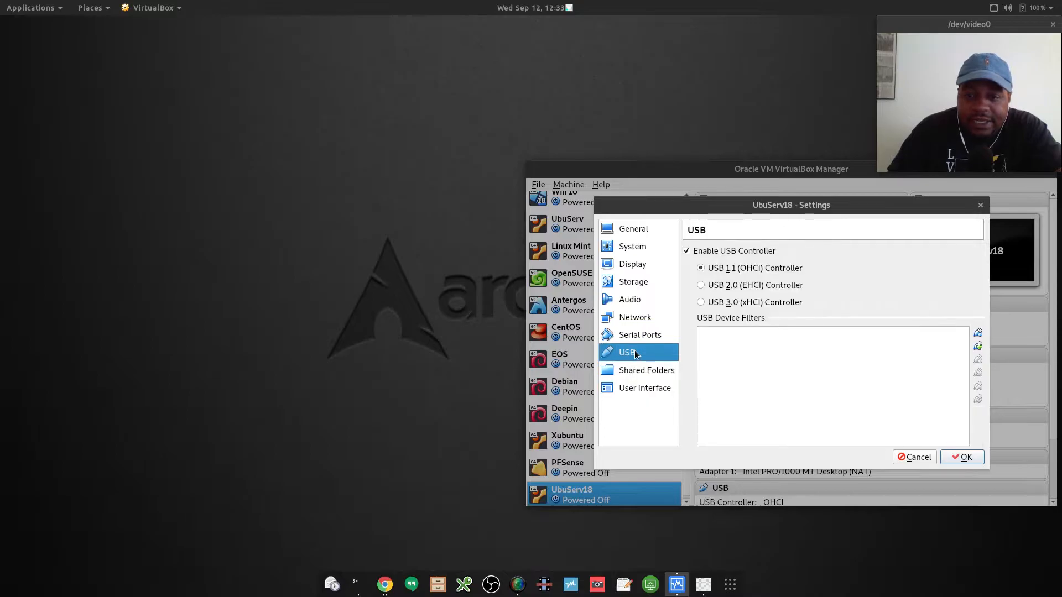
{"action": "mouse_move", "coordinate": [655, 358]}
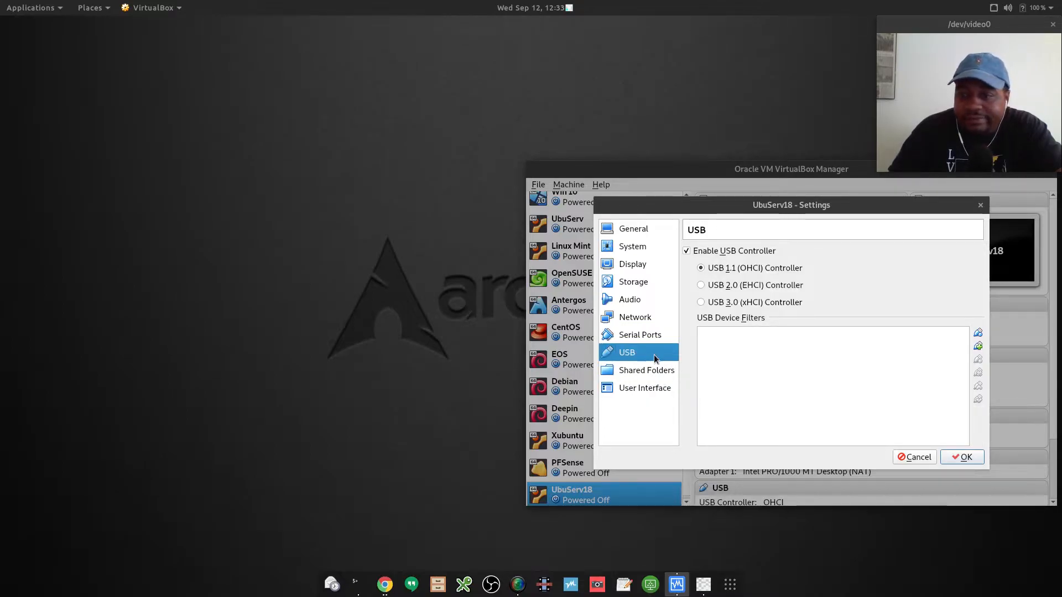
{"action": "mouse_move", "coordinate": [647, 358]}
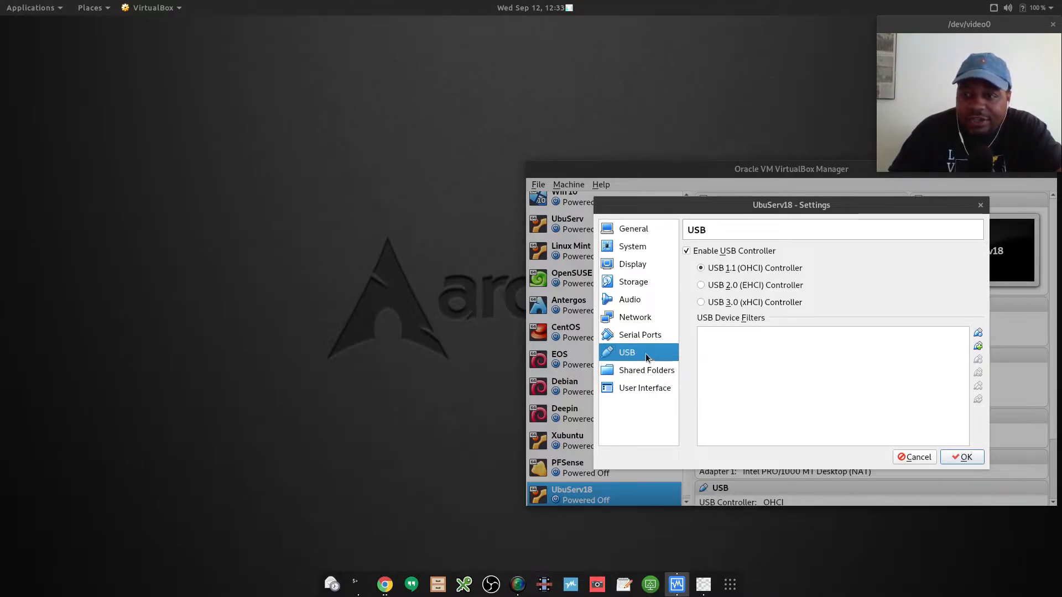
{"action": "mouse_move", "coordinate": [653, 377]}
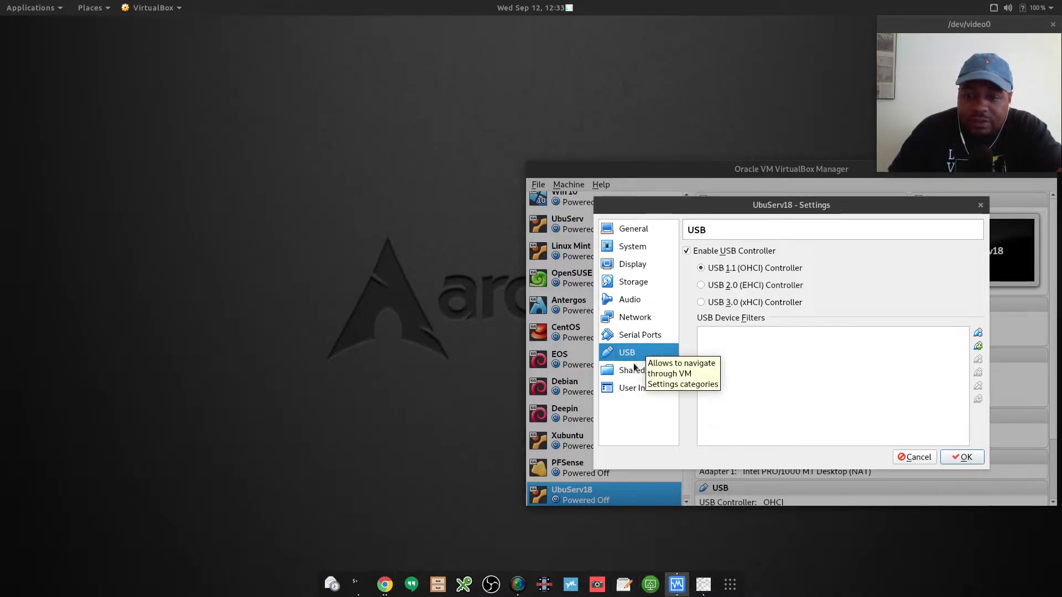
{"action": "left_click", "coordinate": [646, 370]}
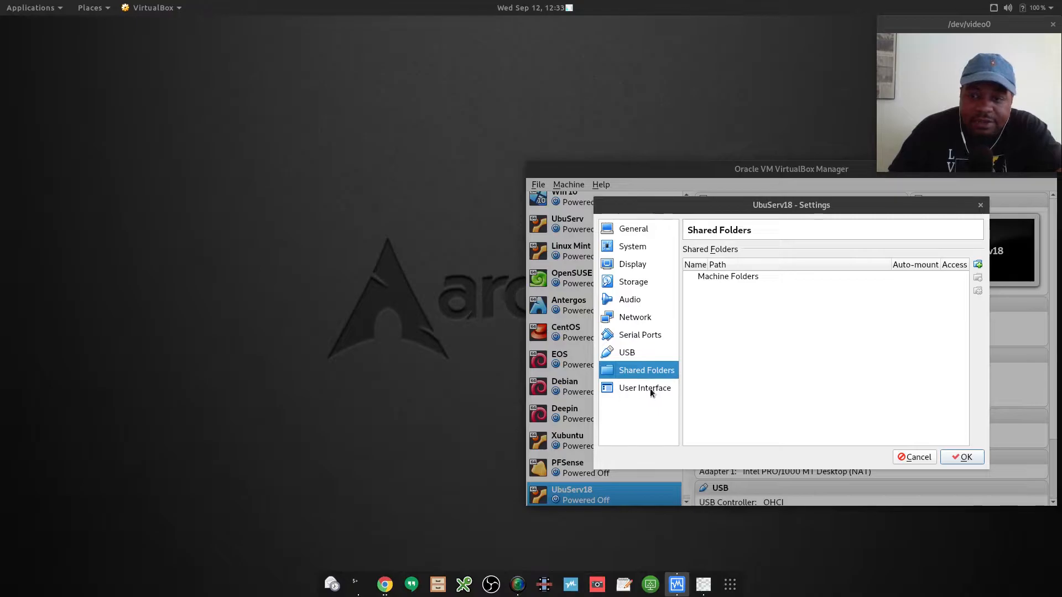
{"action": "left_click", "coordinate": [644, 388]}
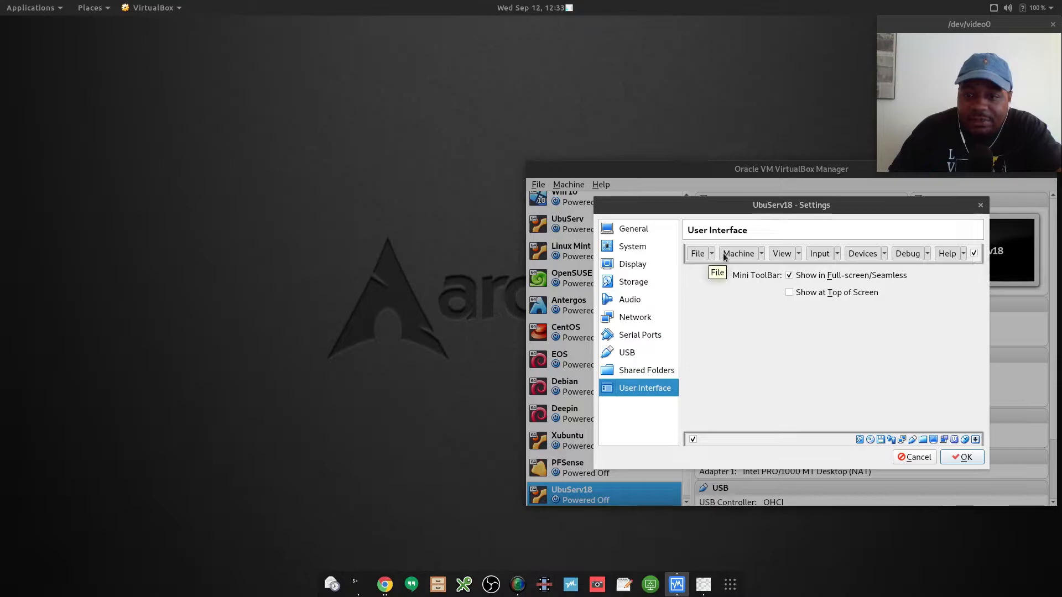
{"action": "mouse_move", "coordinate": [964, 253]}
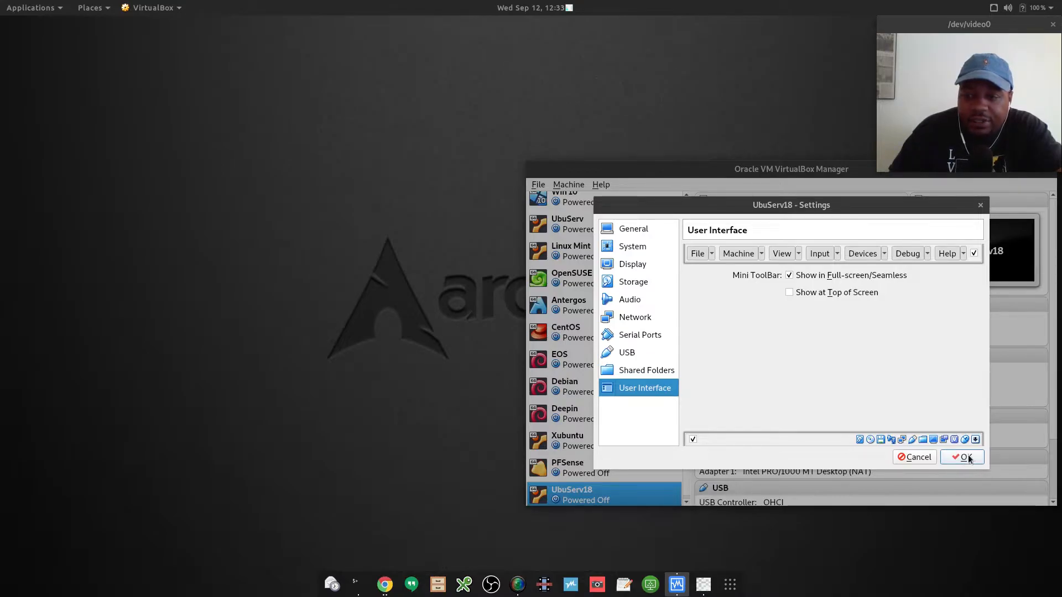
Apply UbuServ18's settings with OK so details show bridged networking on enp3s0.
{"action": "left_click", "coordinate": [962, 456]}
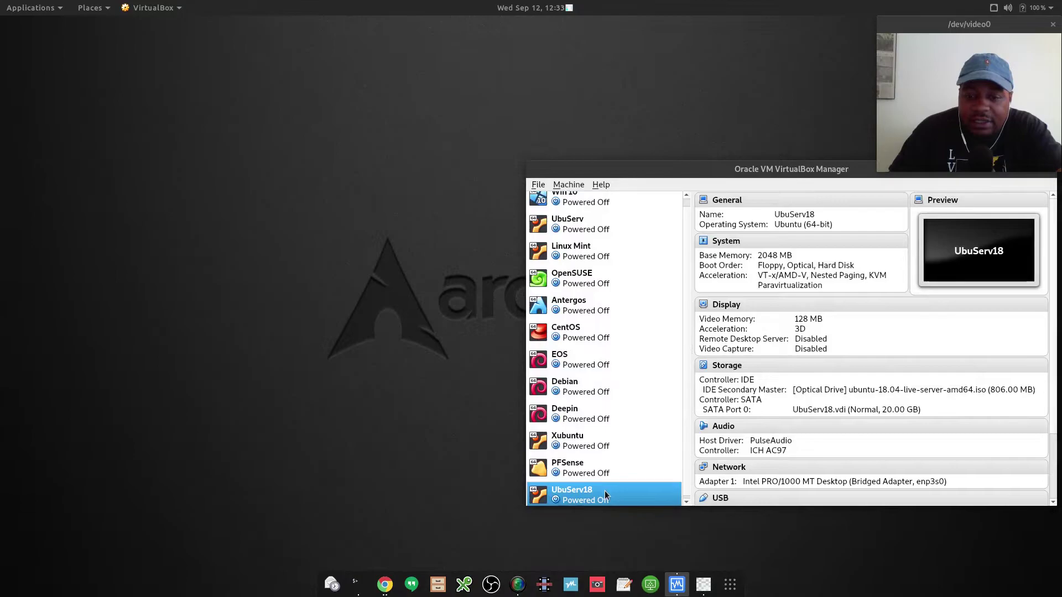
{"action": "mouse_move", "coordinate": [598, 499]}
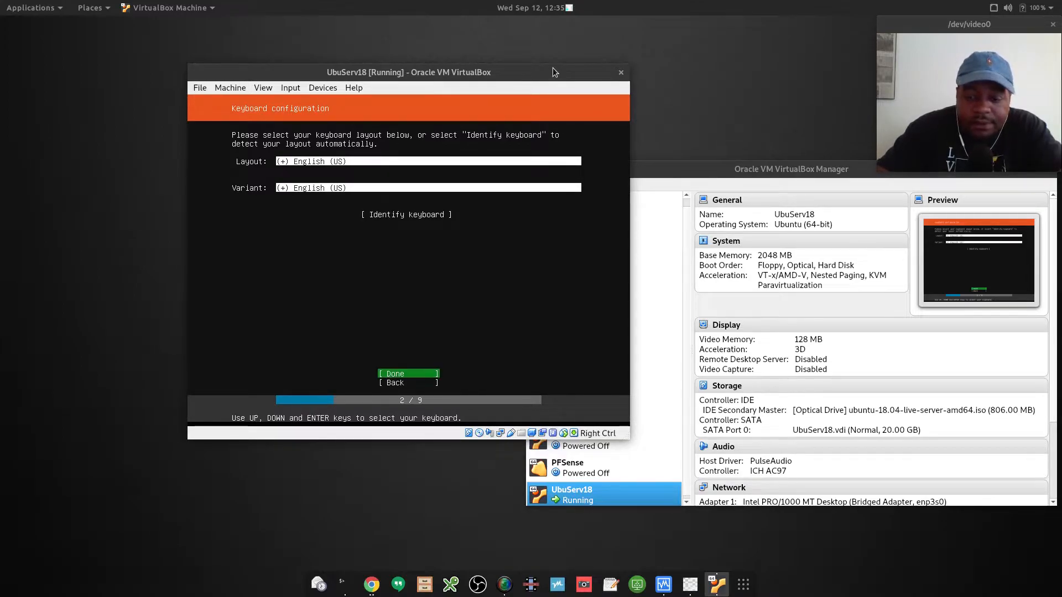
Confirm the English (US) keyboard layout and start the plain Install Ubuntu option instead of MAAS.
{"action": "left_click", "coordinate": [395, 374]}
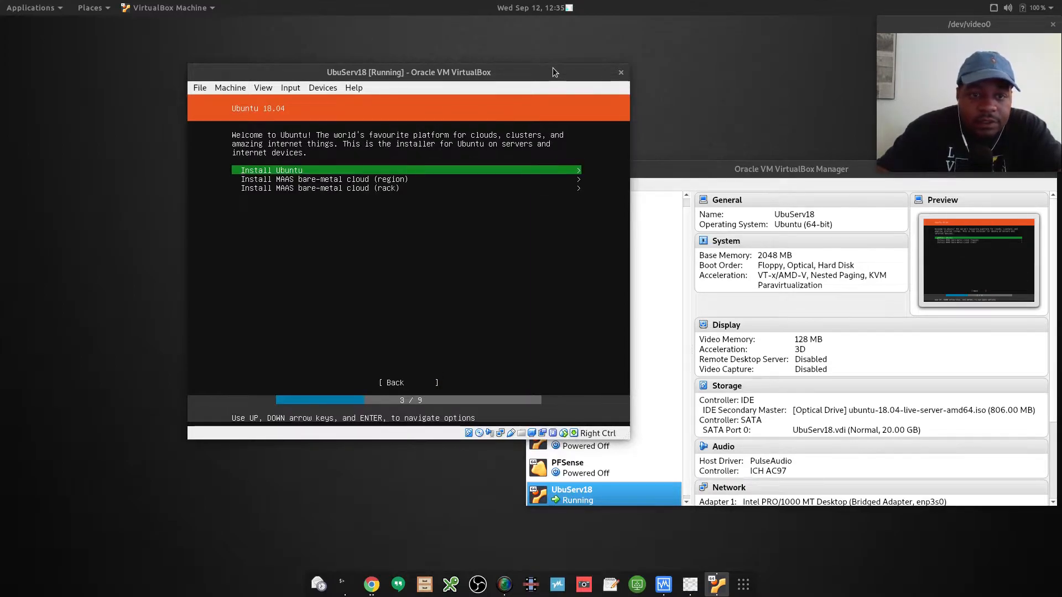
{"action": "key", "text": "Down"}
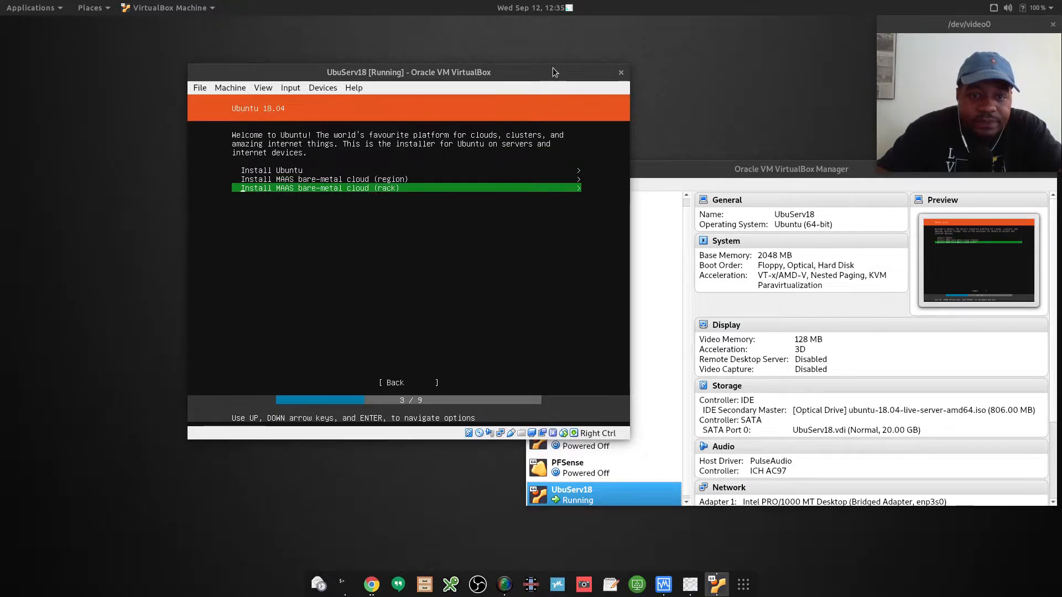
{"action": "key", "text": "Up"}
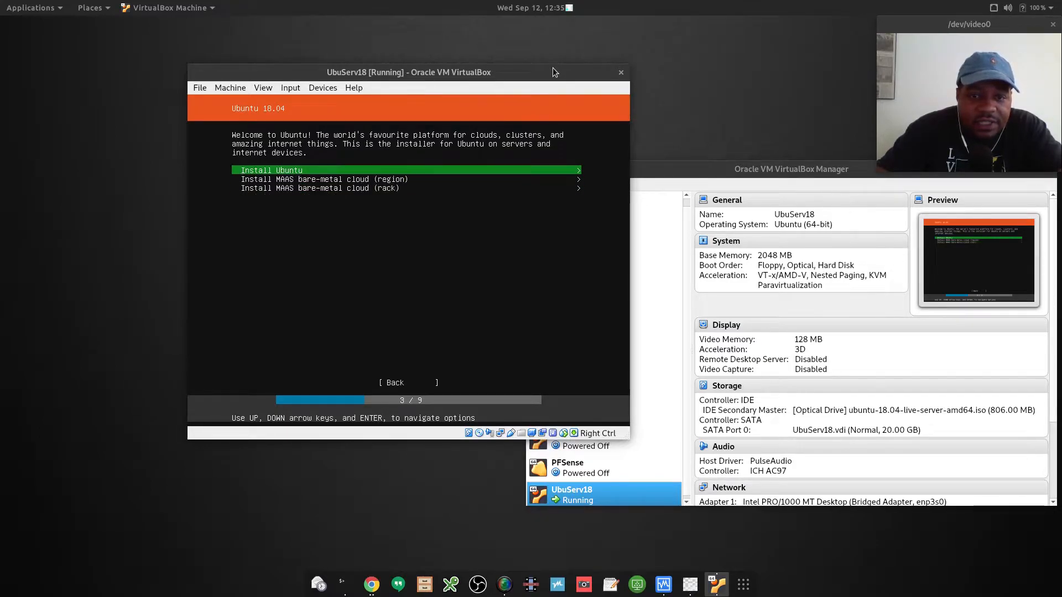
{"action": "key", "text": "Down"}
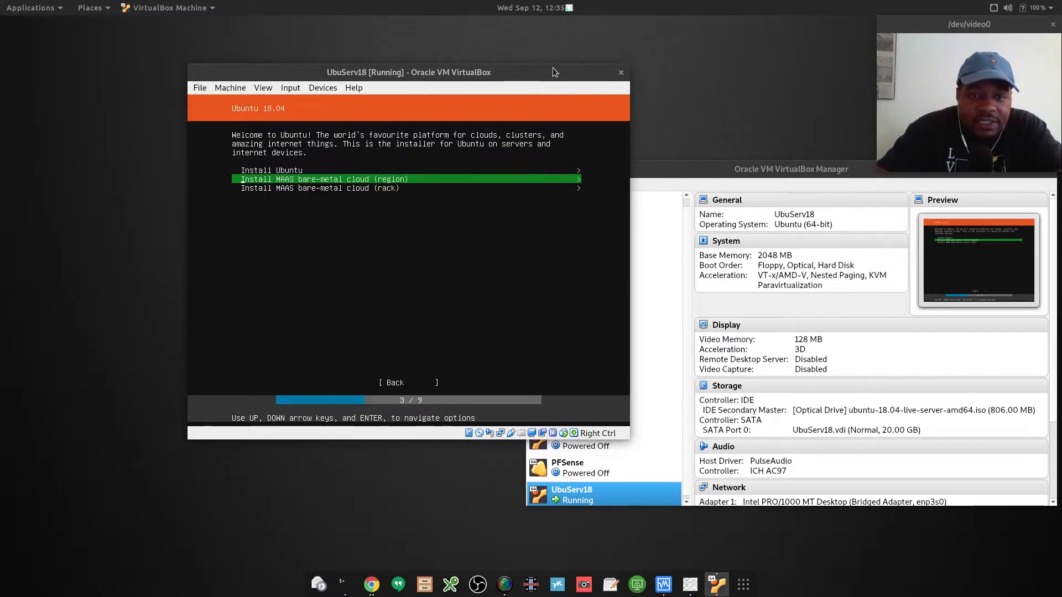
{"action": "key", "text": "Down"}
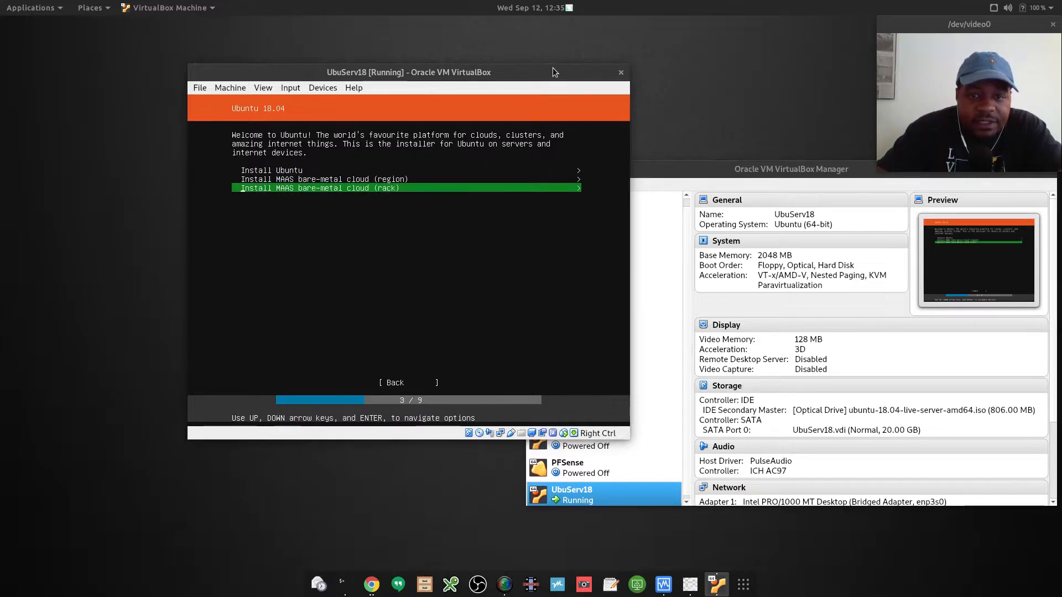
{"action": "key", "text": "Up"}
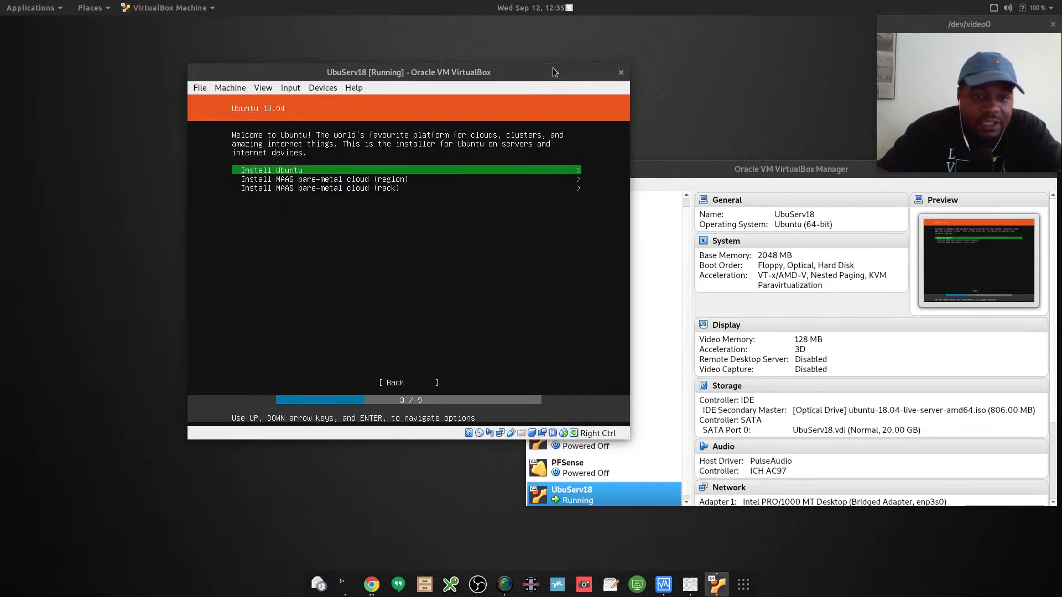
{"action": "key", "text": "Down"}
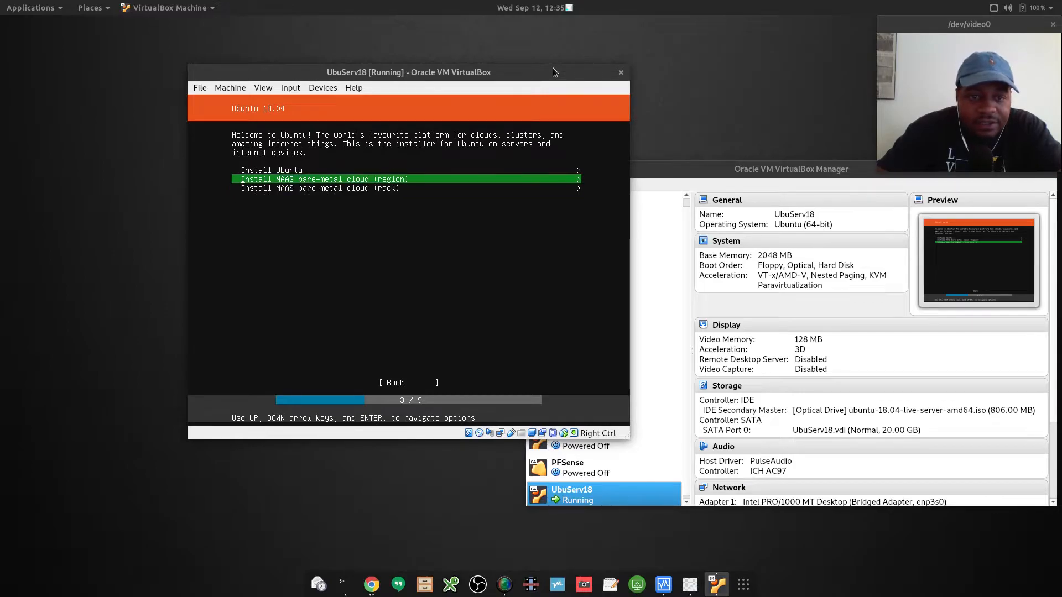
{"action": "key", "text": "Down"}
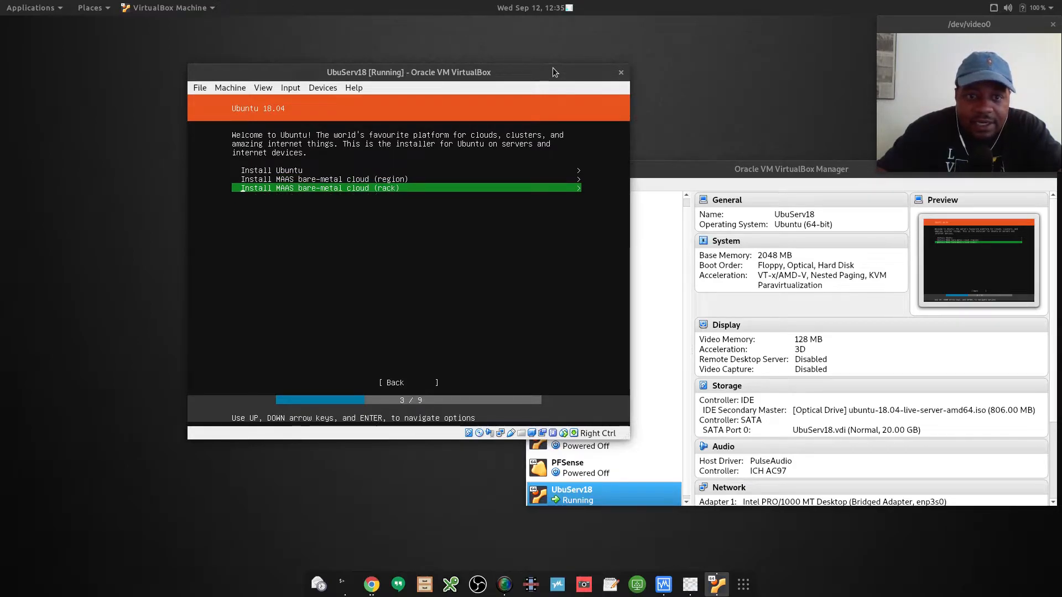
{"action": "key", "text": "Up"}
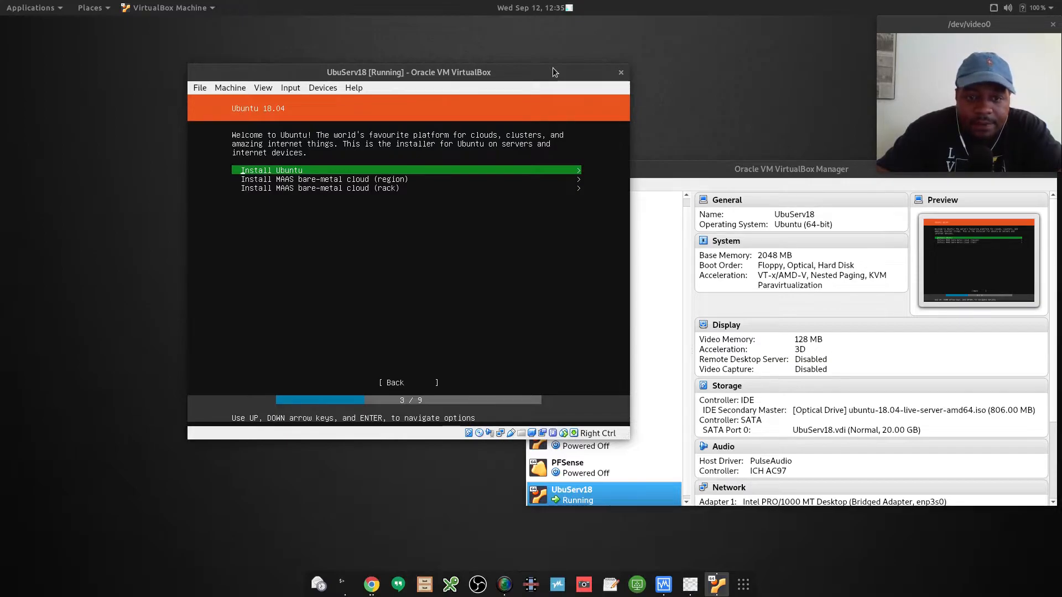
{"action": "key", "text": "Return"}
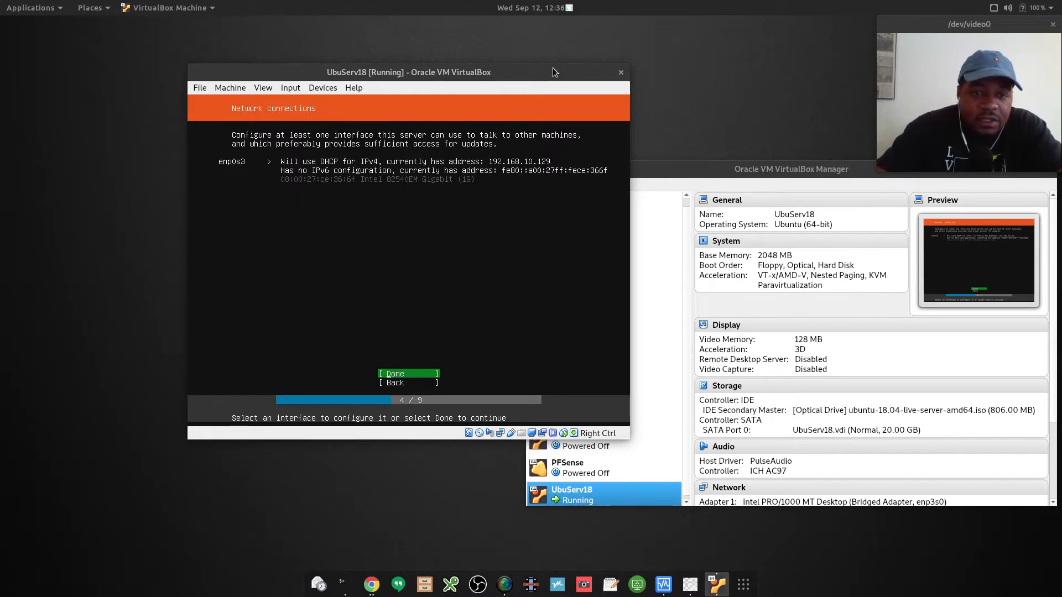
Accept the DHCP network settings for enp0s3 and continue the installer.
{"action": "key", "text": "Up"}
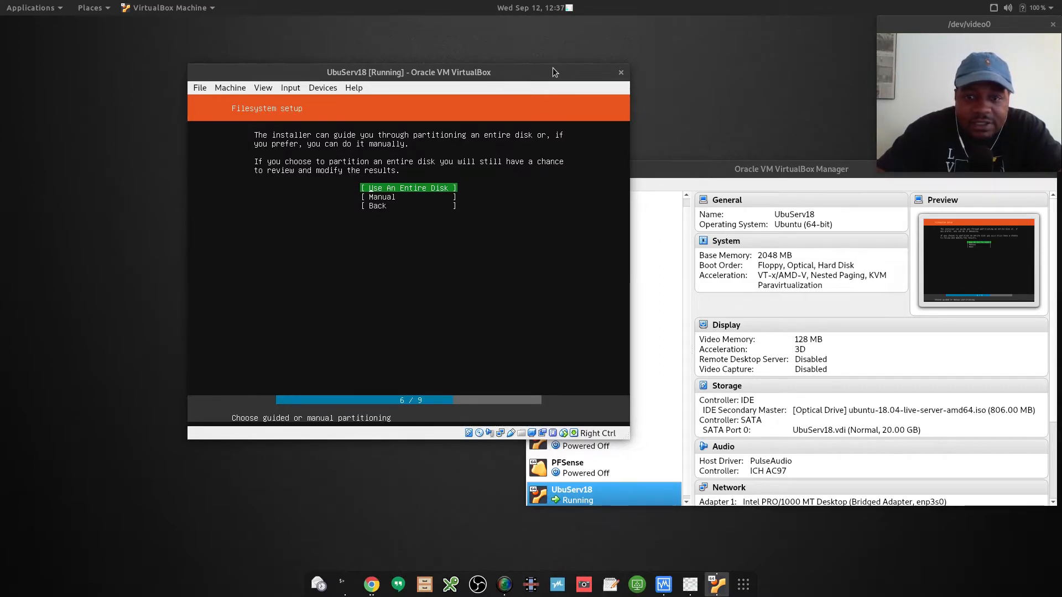
Choose Use An Entire Disk rather than Manual partitioning.
{"action": "key", "text": "Down"}
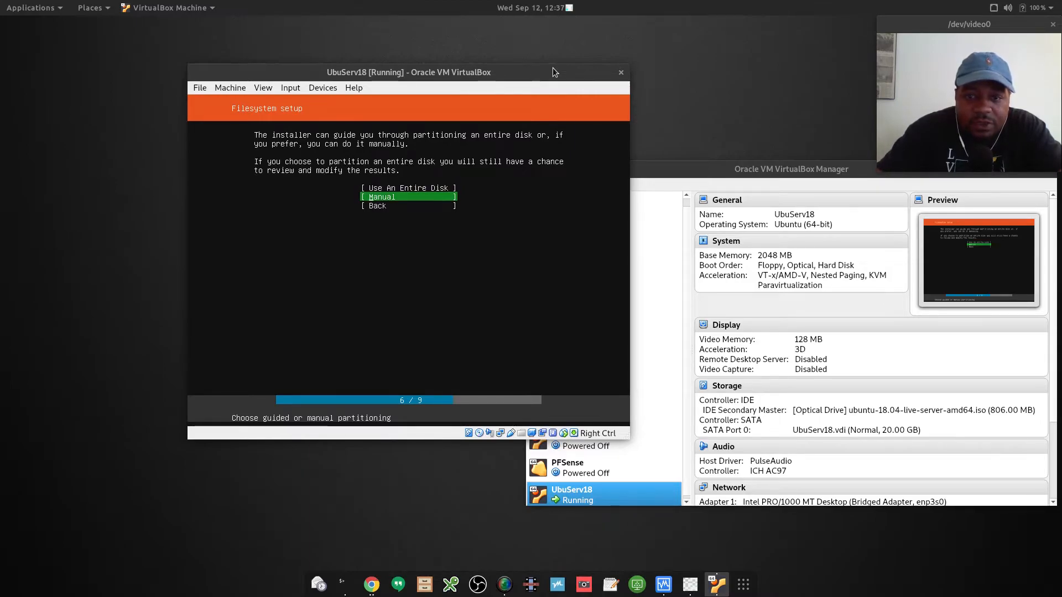
{"action": "key", "text": "Up"}
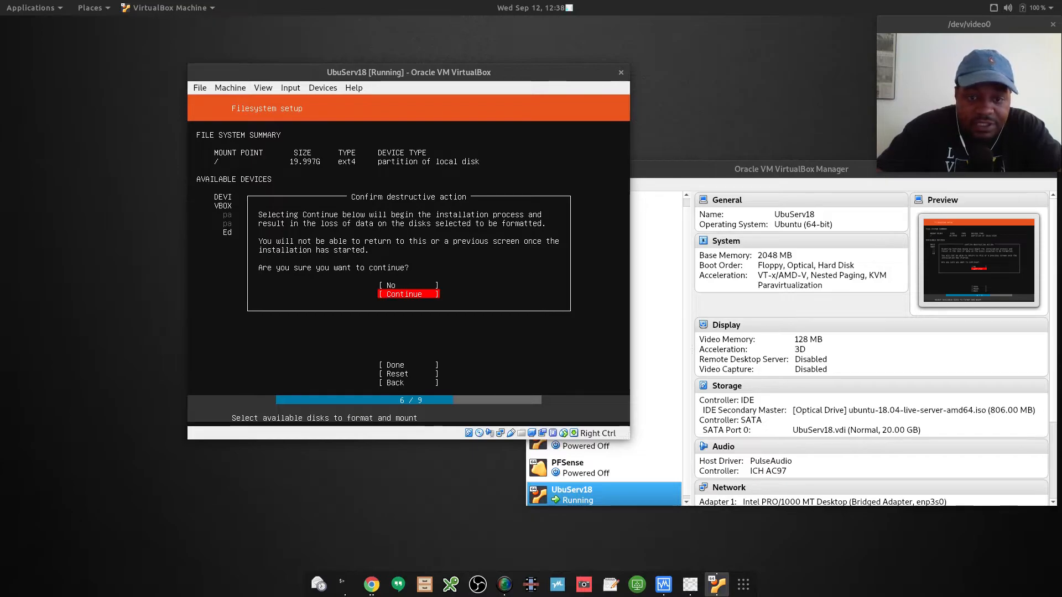
Accept the 19.997G ext4 root layout and confirm erasing the disk.
{"action": "left_click", "coordinate": [405, 294]}
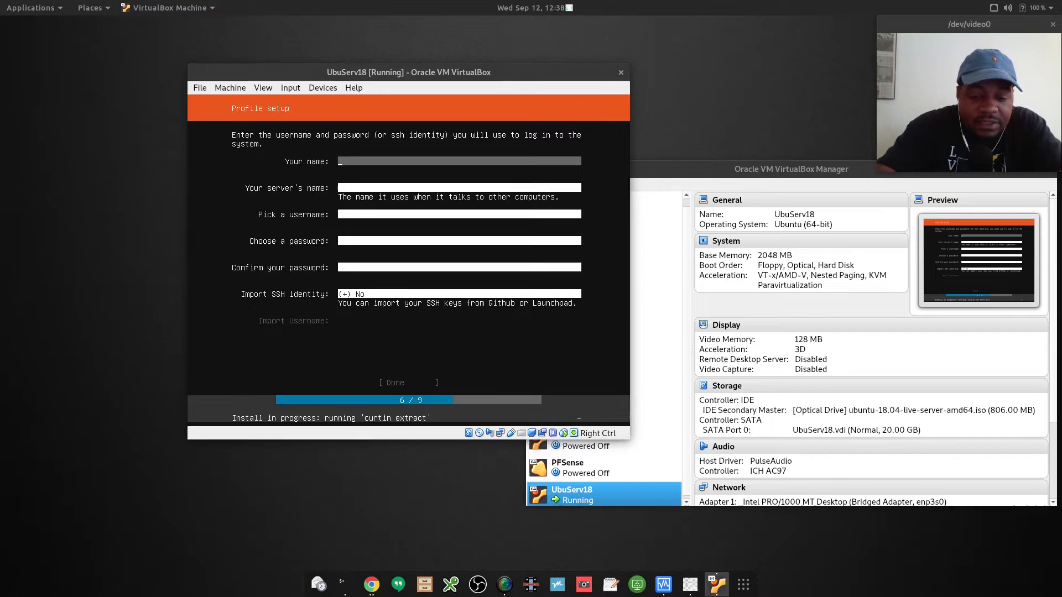
Fill the profile with name Josh, server name ghost, username Josh and a password.
{"action": "type", "text": "Josh"}
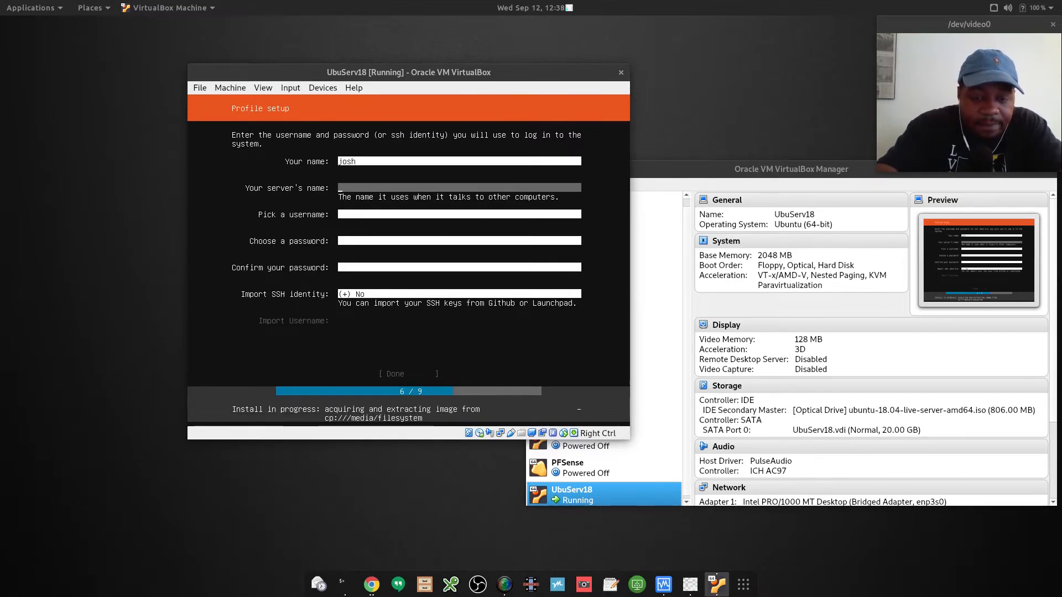
{"action": "type", "text": "ghost"}
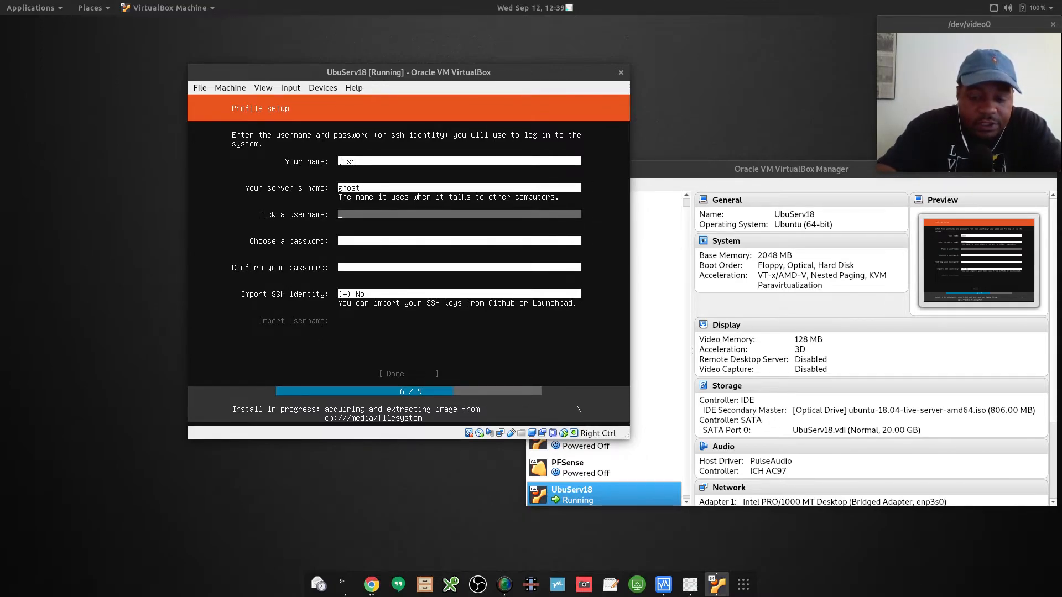
{"action": "type", "text": "Josh"}
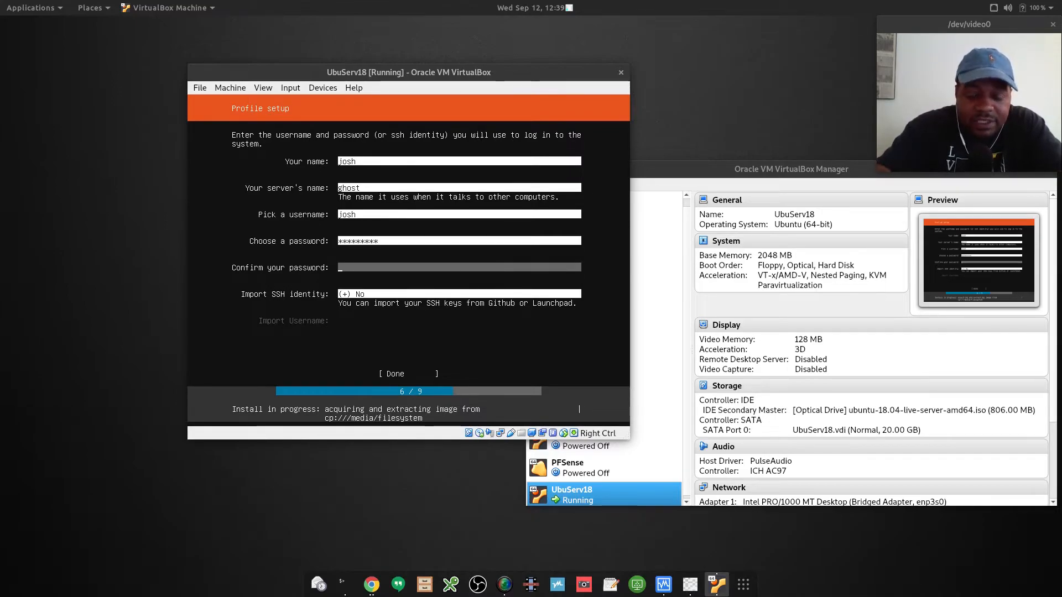
{"action": "type", "text": "******"}
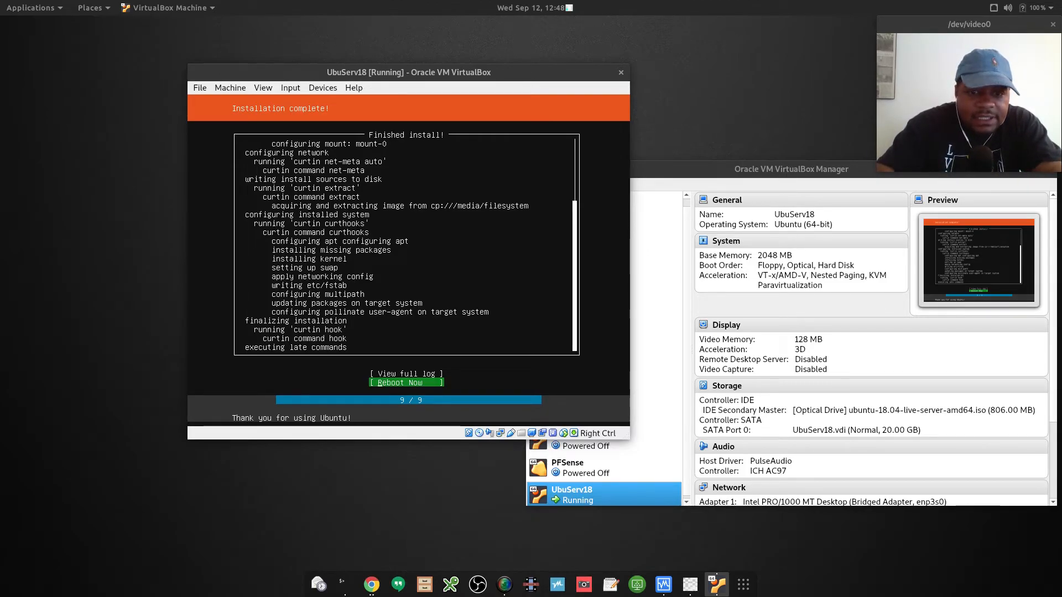
Reboot the finished install and wait for the ghost login prompt.
{"action": "left_click", "coordinate": [406, 383]}
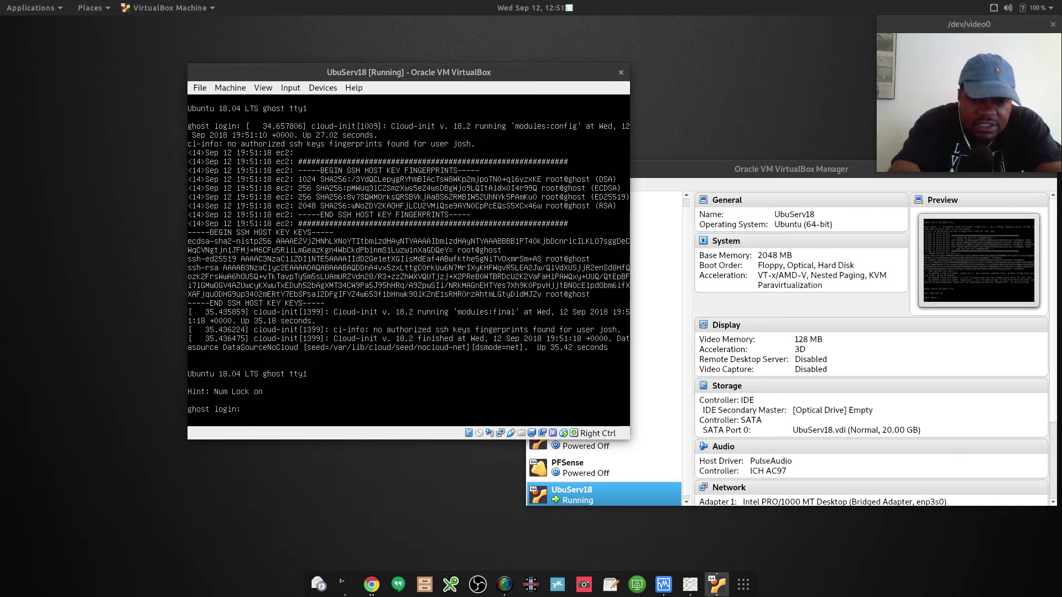
Log in to the ghost server as user josh.
{"action": "type", "text": "josh"}
{"action": "type", "text": "sudo apt u"}
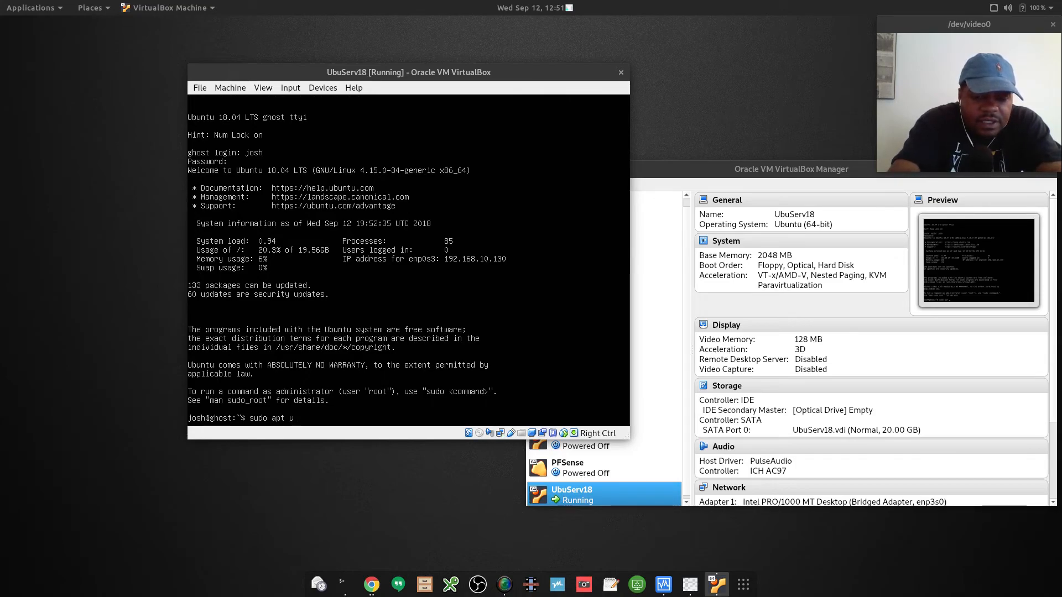
Run sudo apt update to refresh package lists, reporting 140 upgradable packages.
{"action": "type", "text": "pdate"}
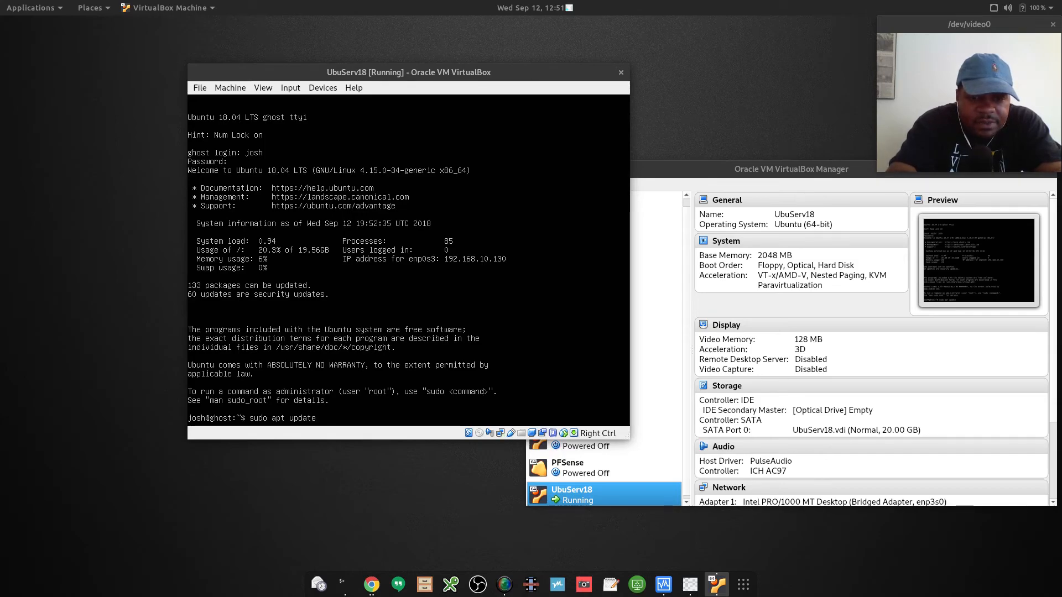
{"action": "key", "text": "Return"}
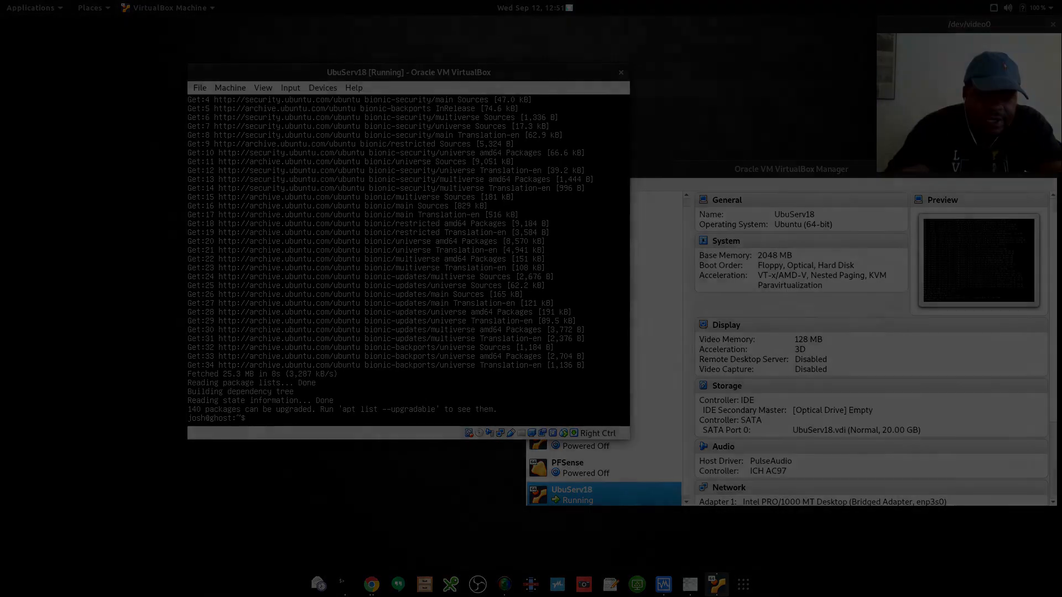
Run sudo apt upgrade, reaching the prompt to confirm 140 package upgrades.
{"action": "type", "text": "sudo apt"}
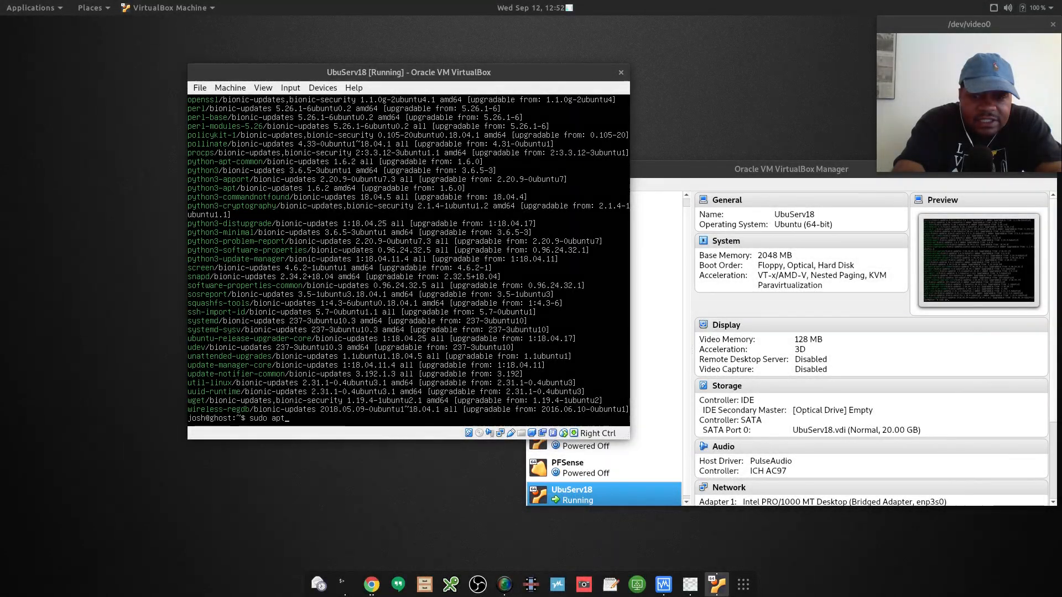
{"action": "type", "text": "u"}
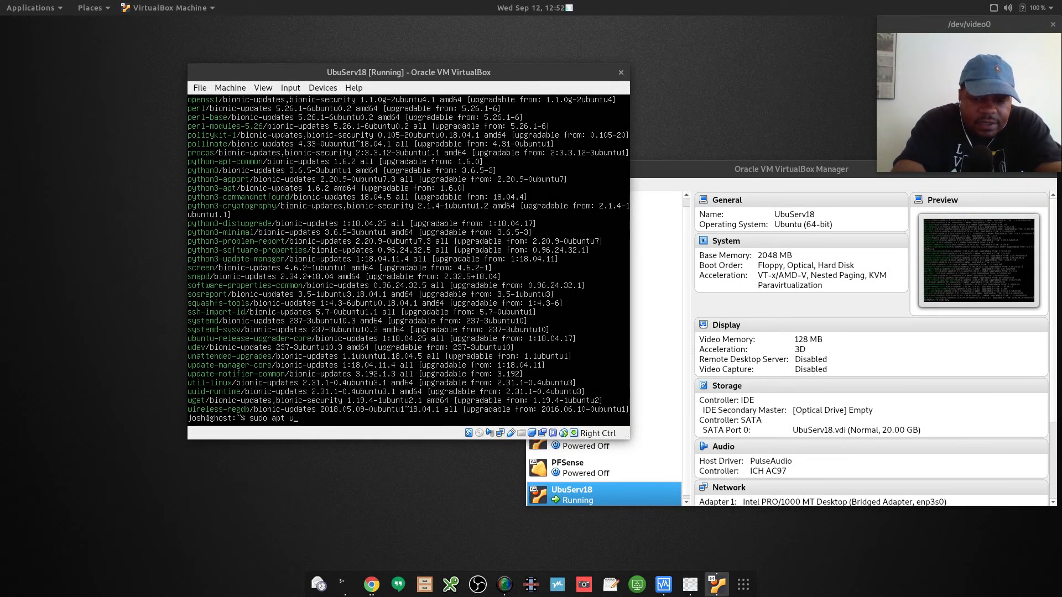
{"action": "type", "text": "pgrade"}
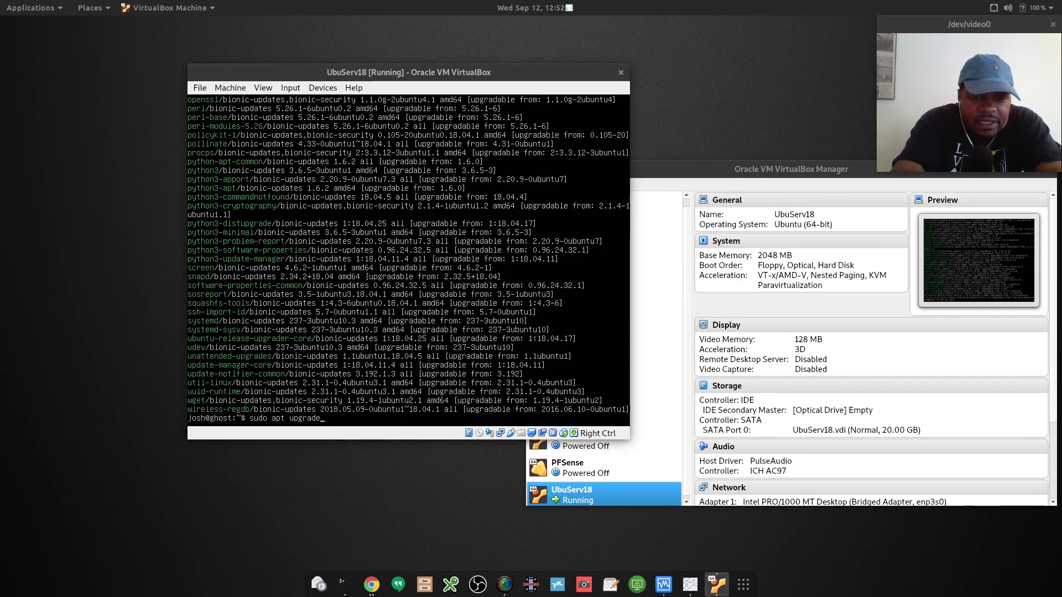
{"action": "key", "text": "Return"}
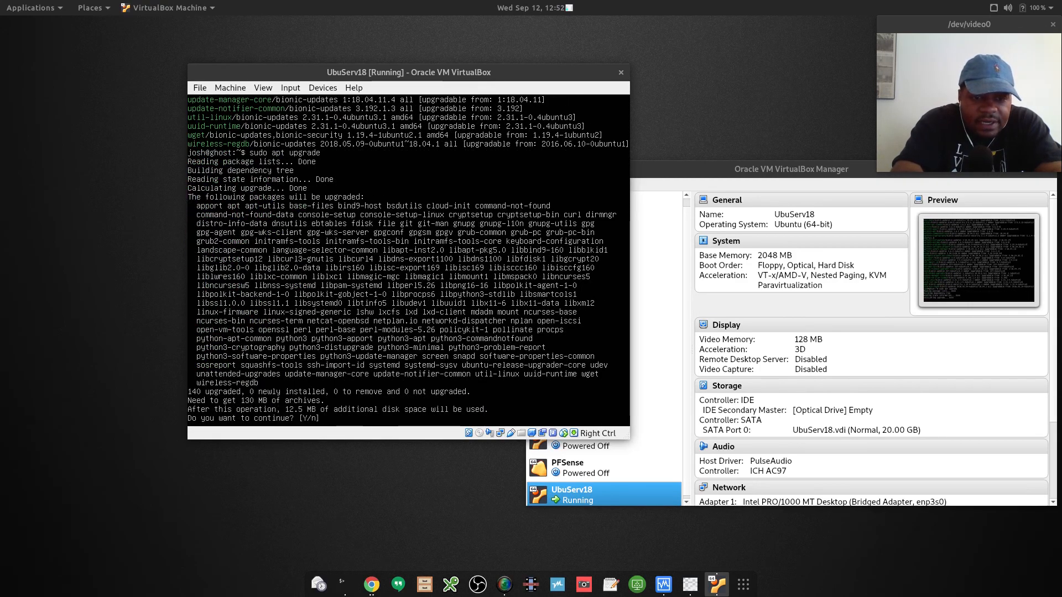